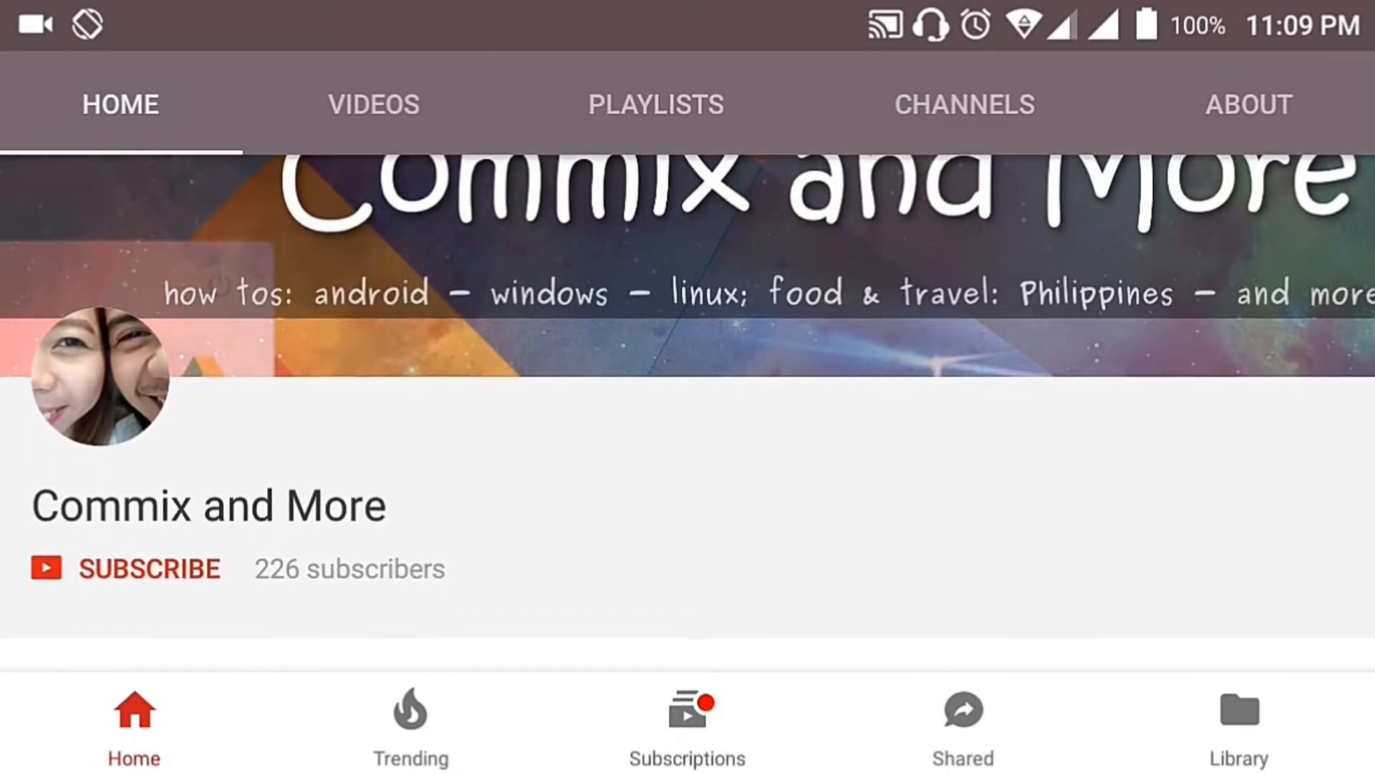
Subscribe to the Commix and More how-to channel on YouTube
{"action": "left_click", "coordinate": [149, 568]}
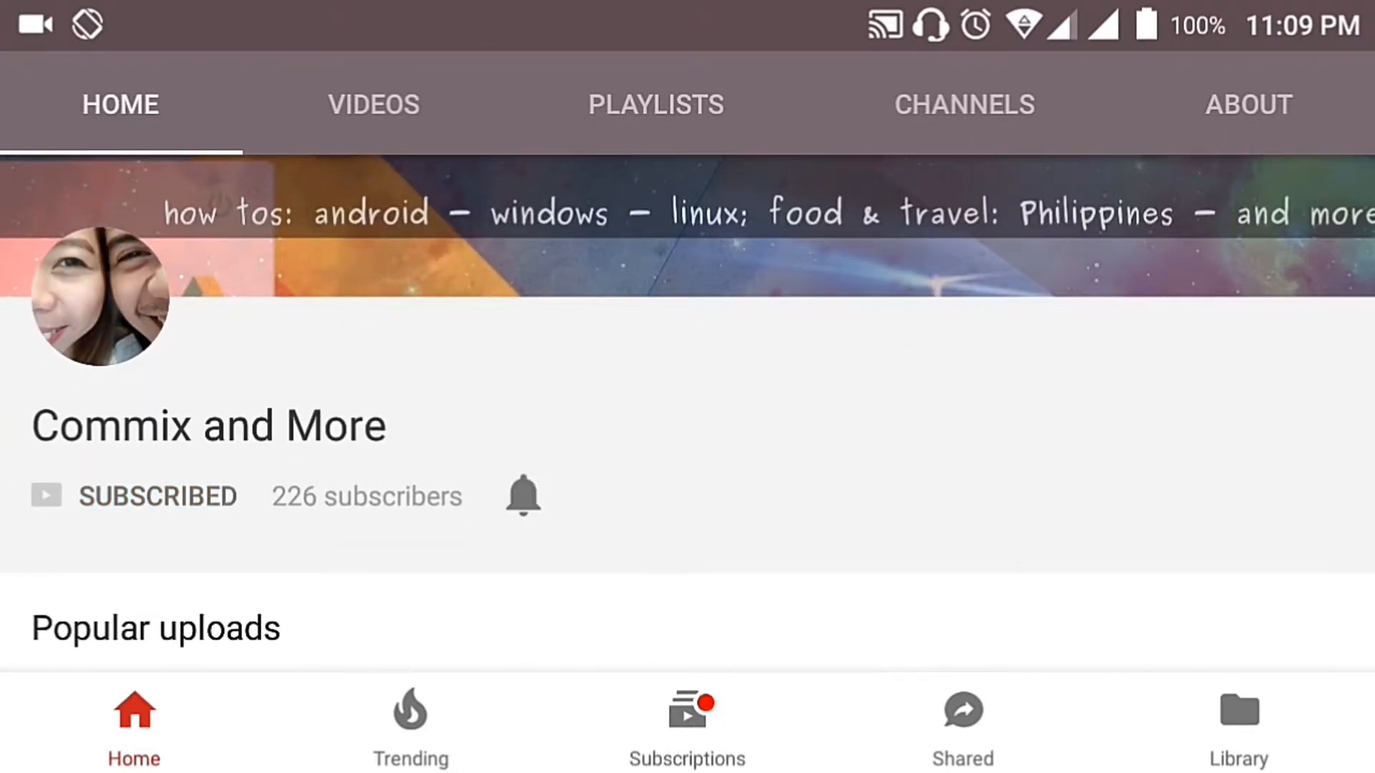
{"action": "left_click", "coordinate": [523, 496]}
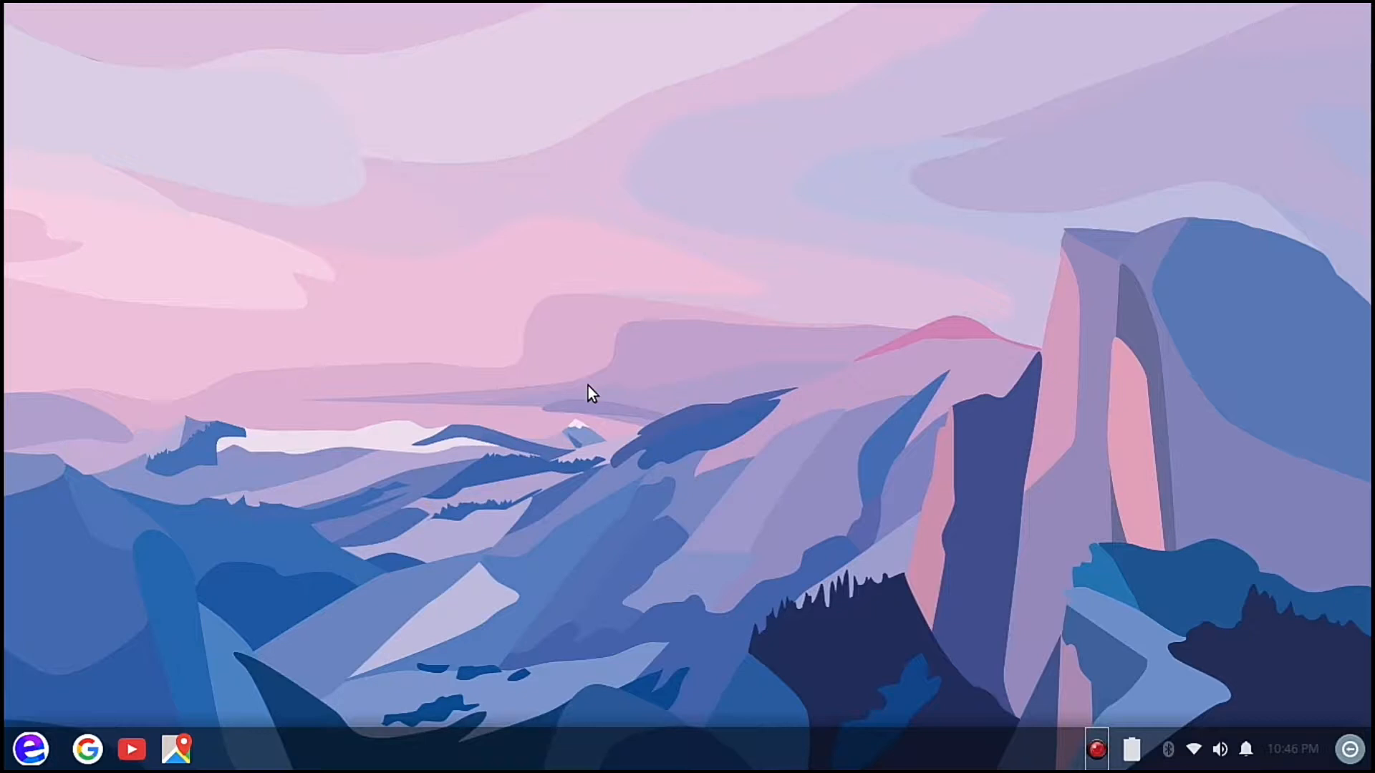
{"action": "mouse_move", "coordinate": [34, 749]}
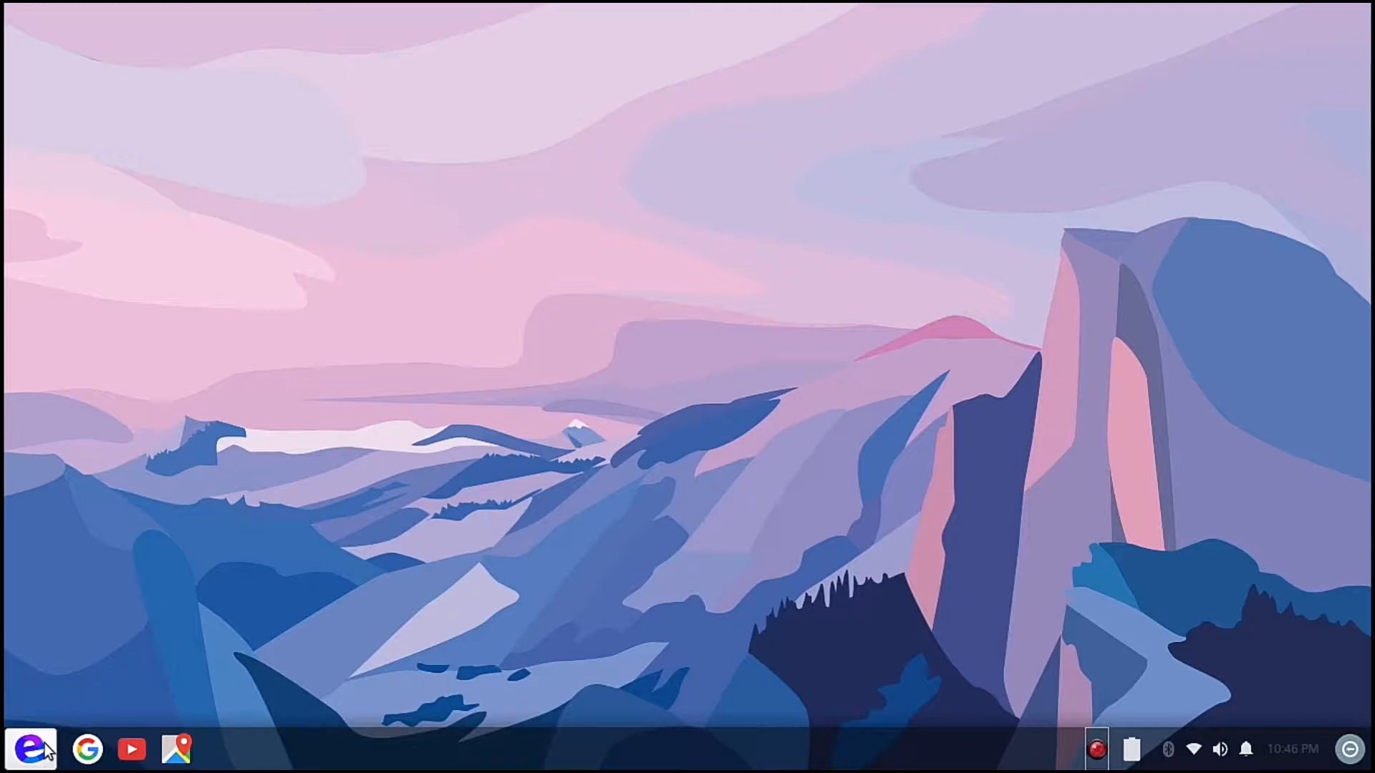
Launch Terminal Emulator from the application menu's Favorites
{"action": "left_click", "coordinate": [31, 749]}
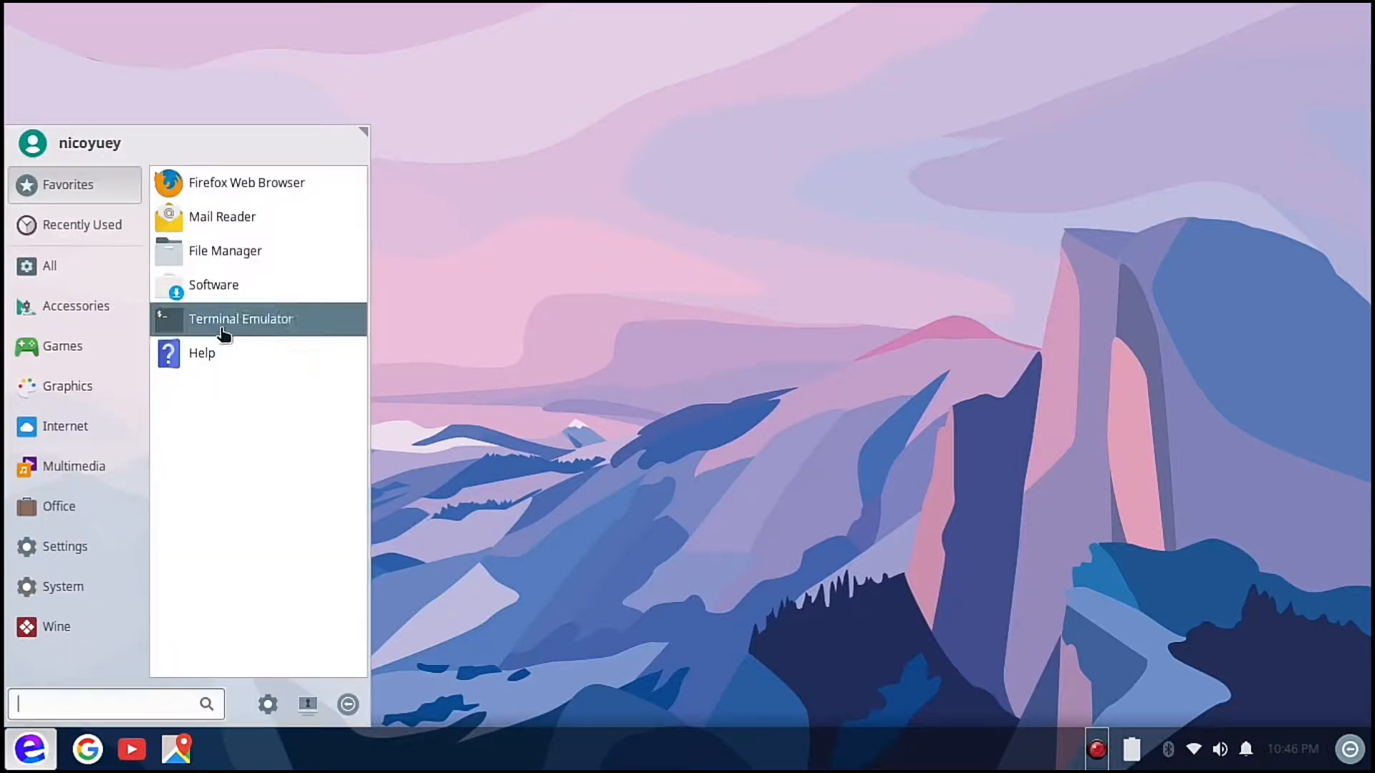
{"action": "left_click", "coordinate": [241, 318]}
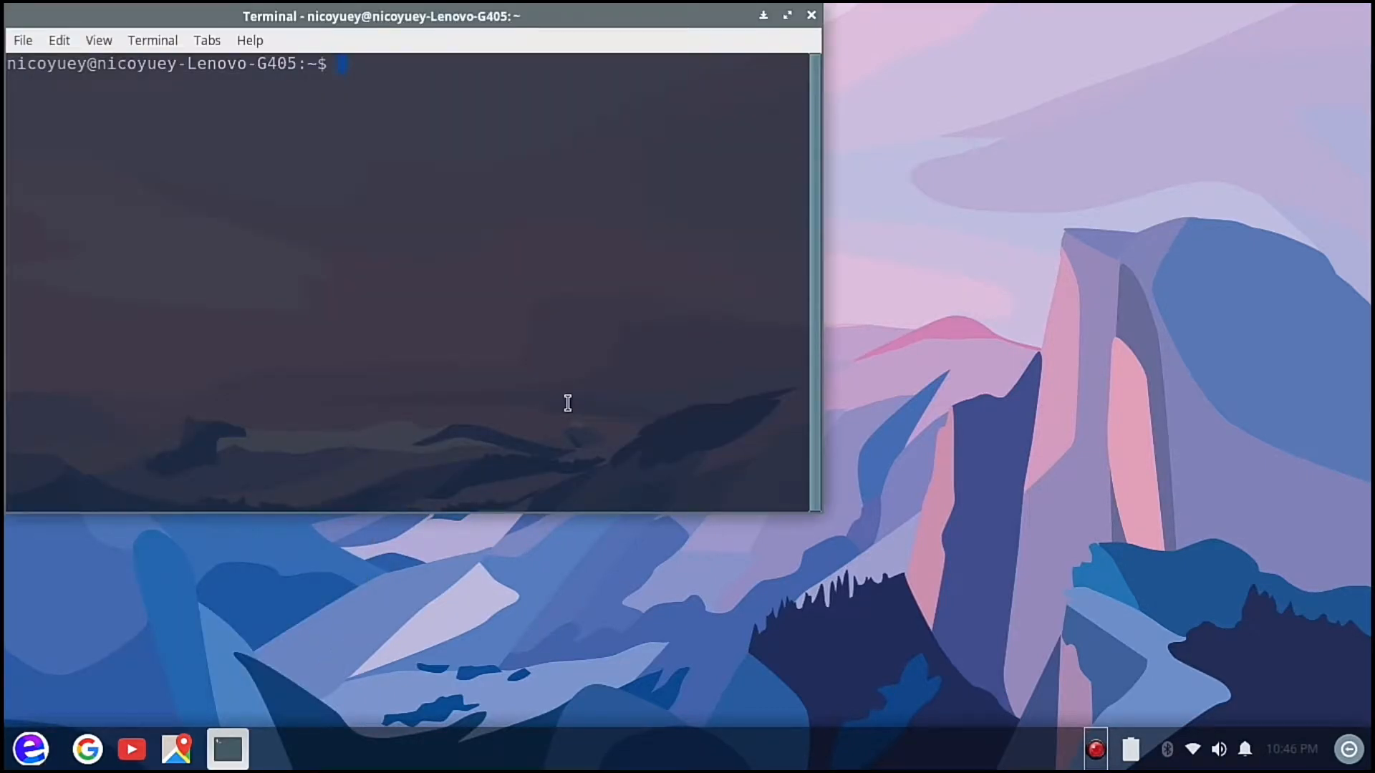
Type 'sudo add-apt-repository ppa:ubuntuhandbook1/' at the shell prompt
{"action": "type", "text": "sudo"}
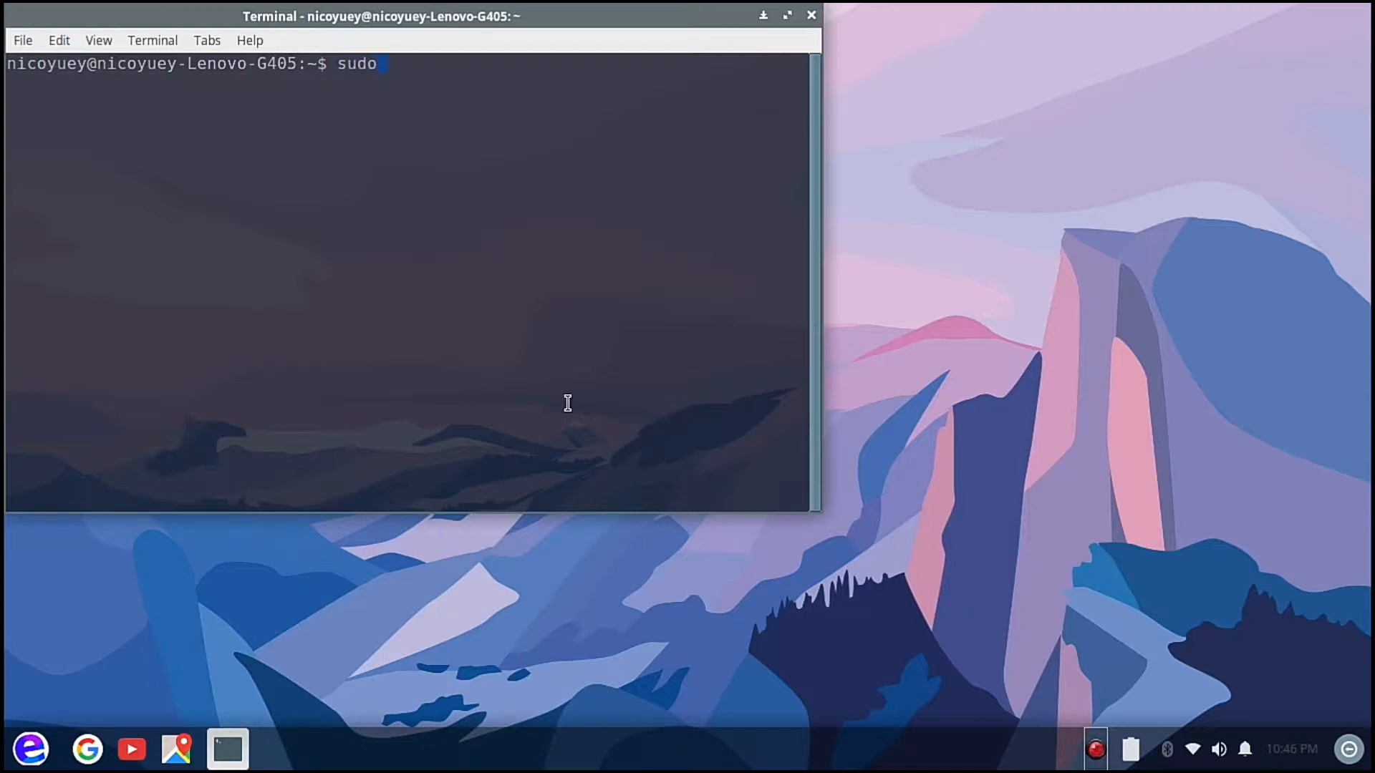
{"action": "type", "text": "a"}
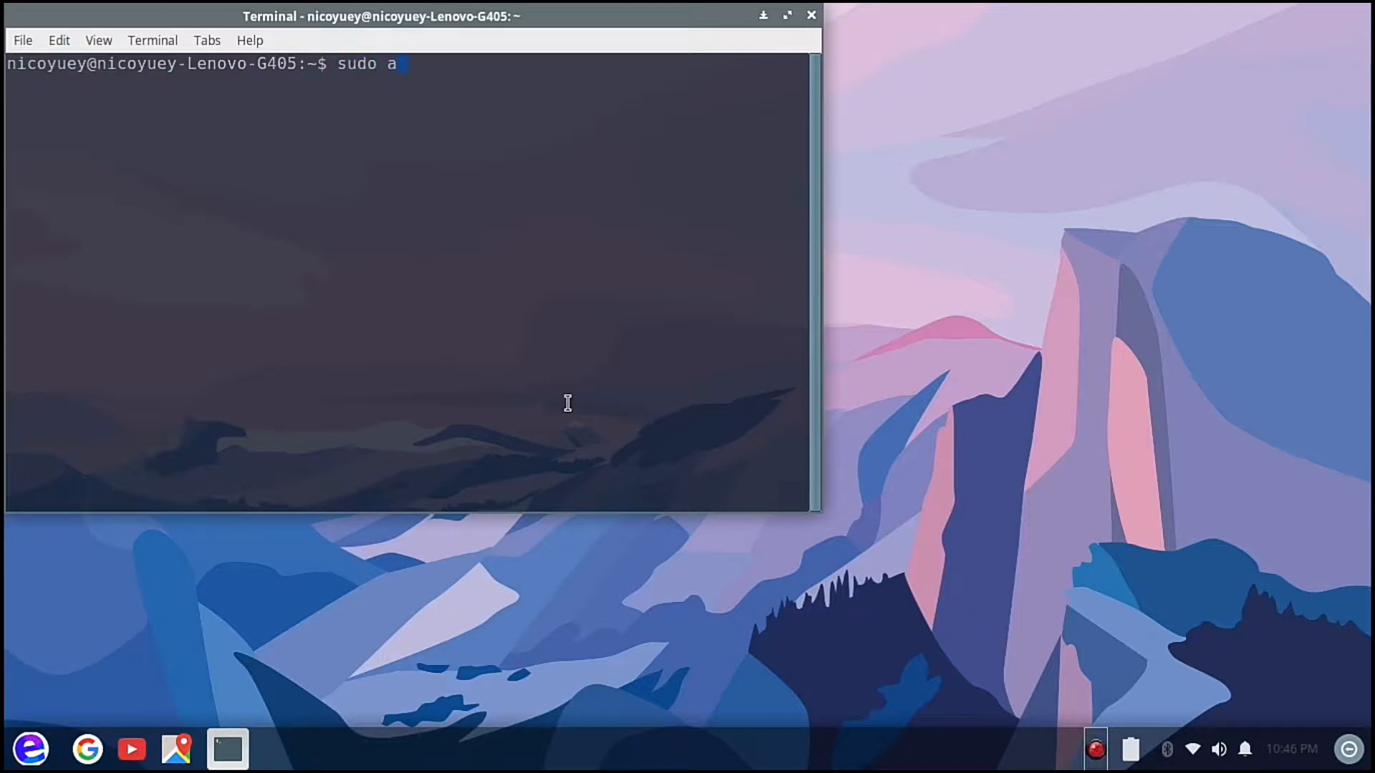
{"action": "type", "text": "dd="}
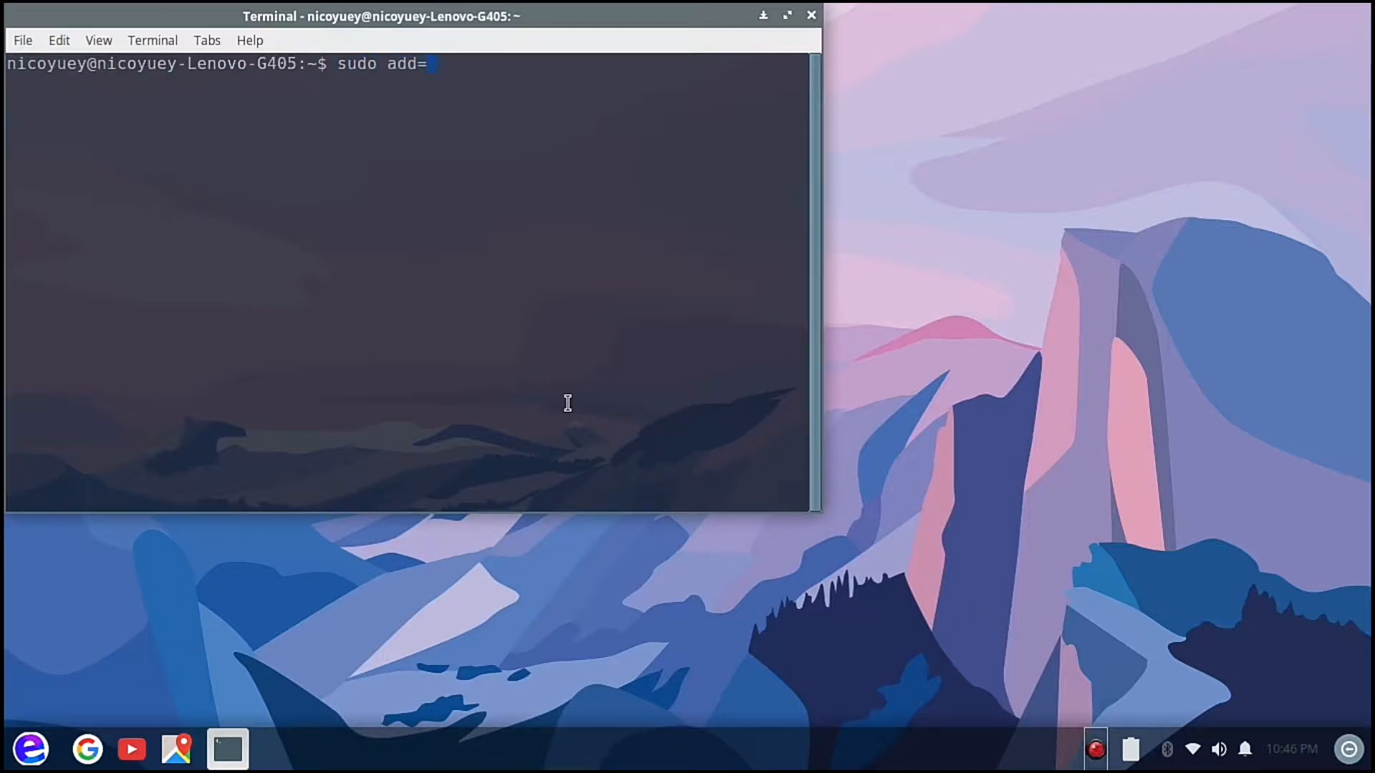
{"action": "type", "text": "-apt"}
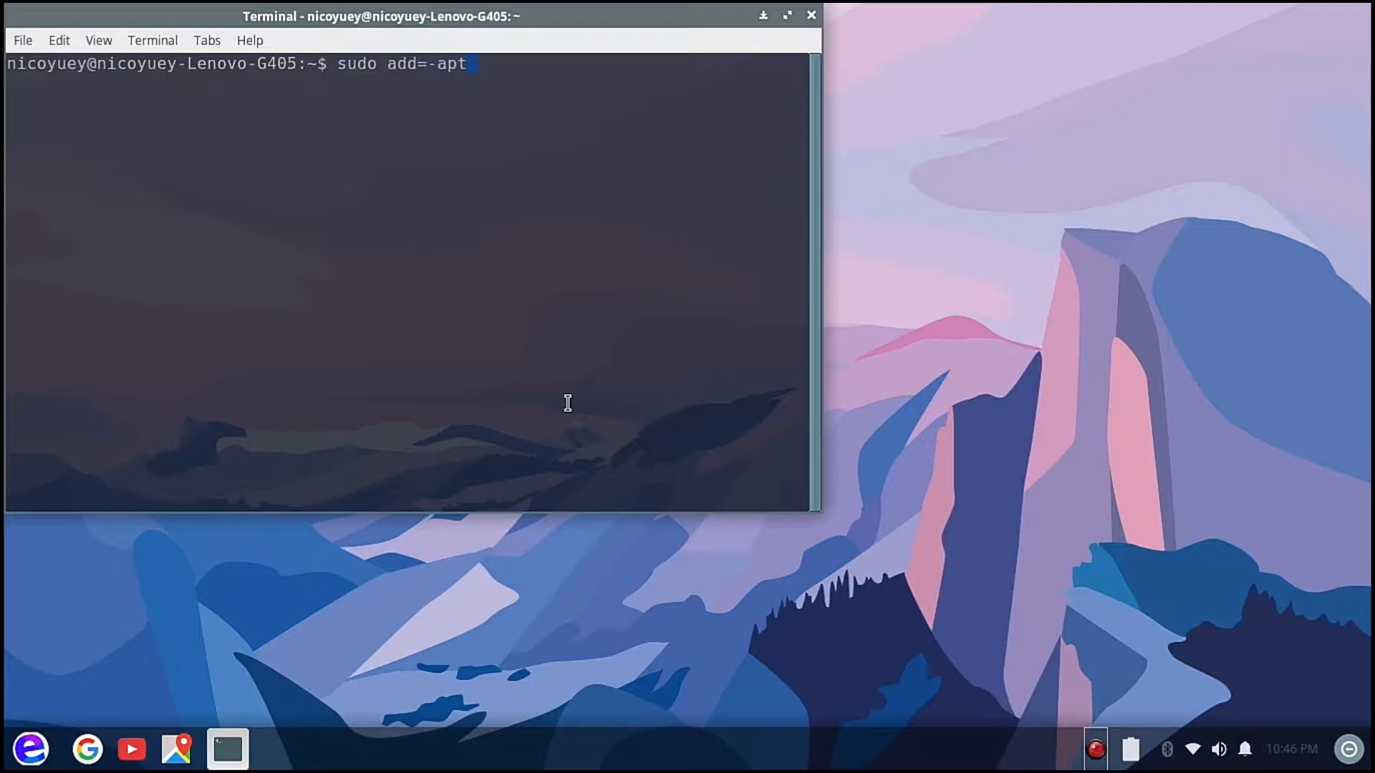
{"action": "type", "text": "-repos"}
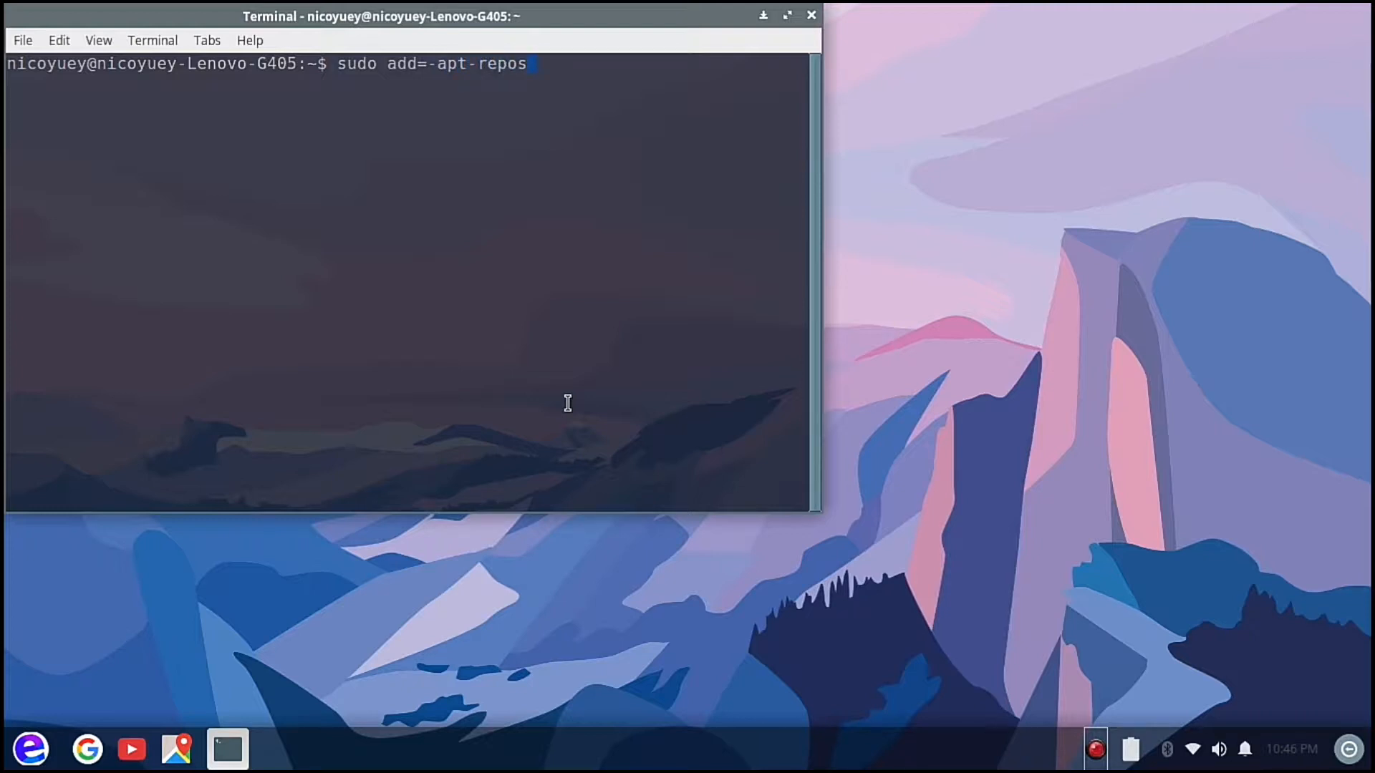
{"action": "type", "text": "itory"}
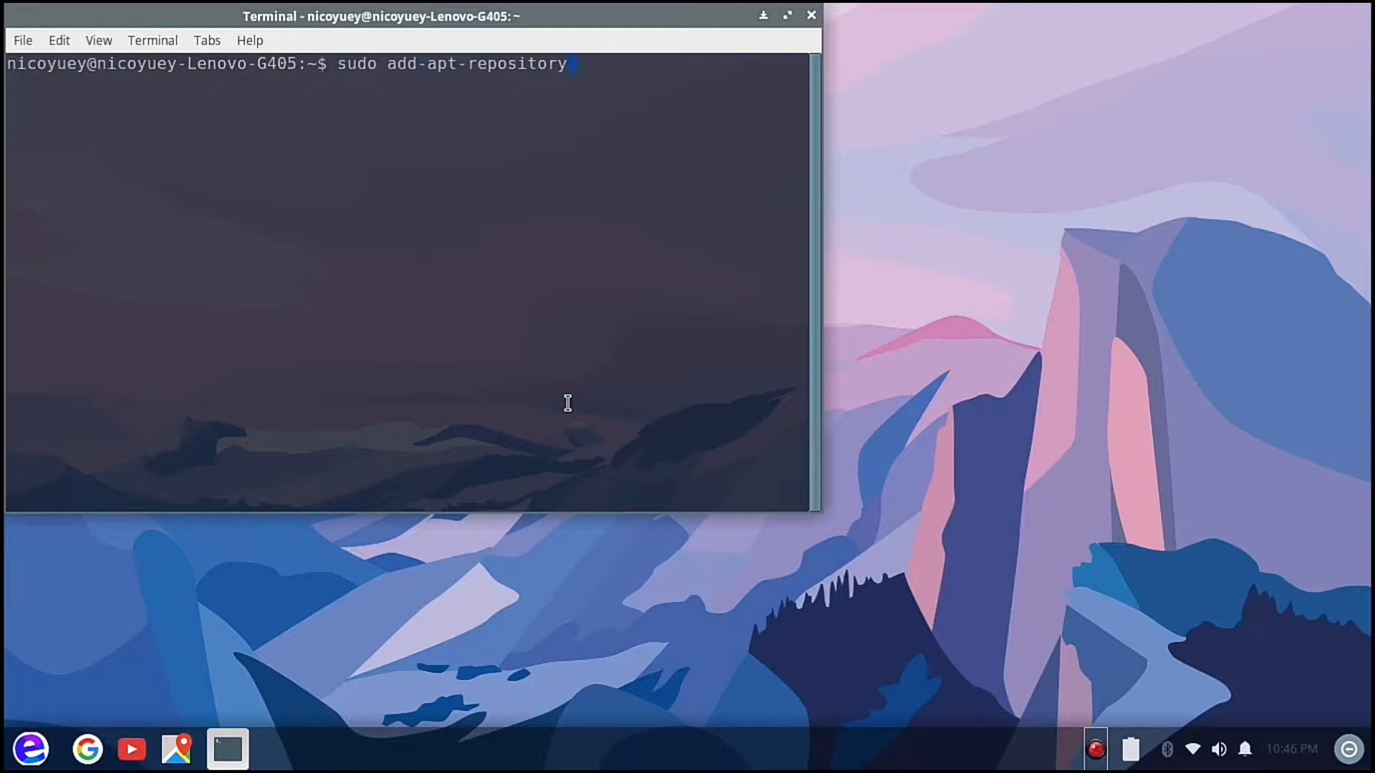
{"action": "type", "text": "ppa"}
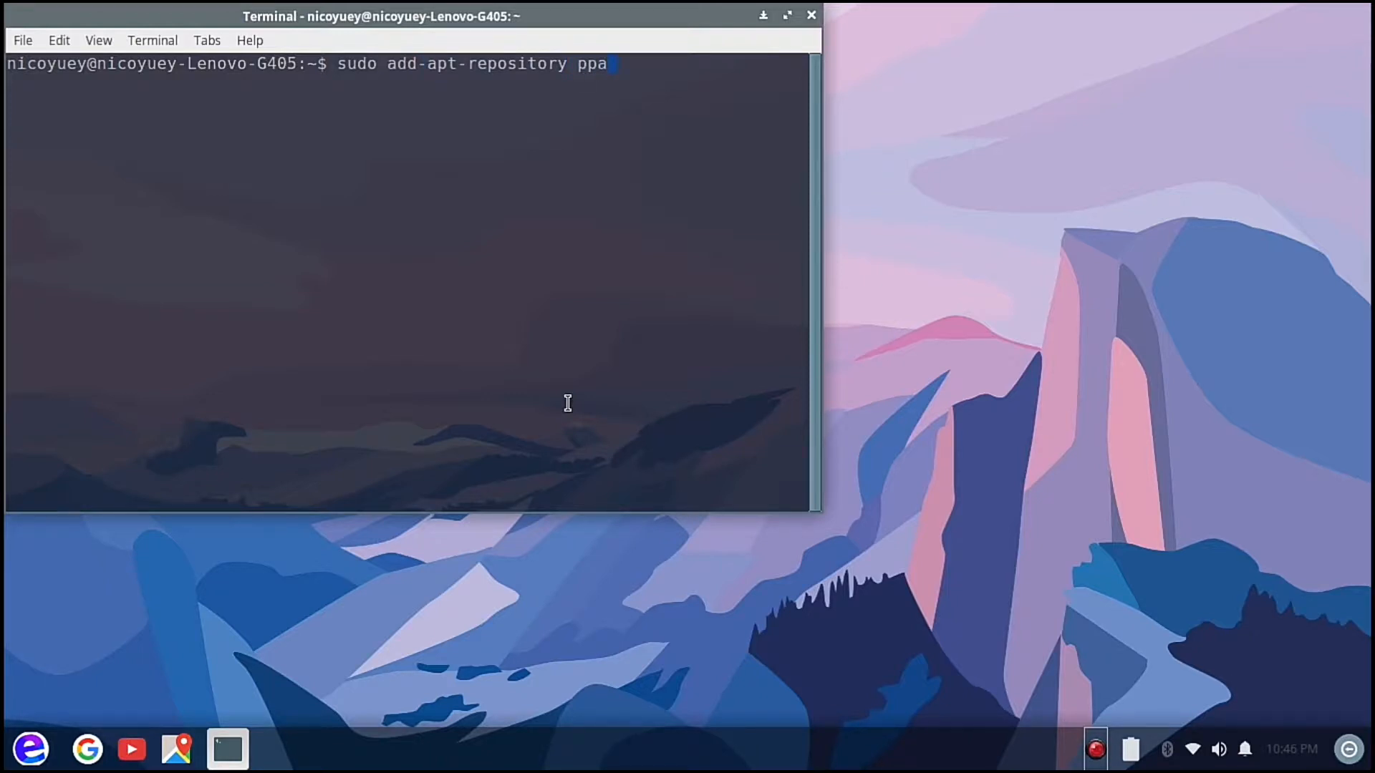
{"action": "type", "text": ":"}
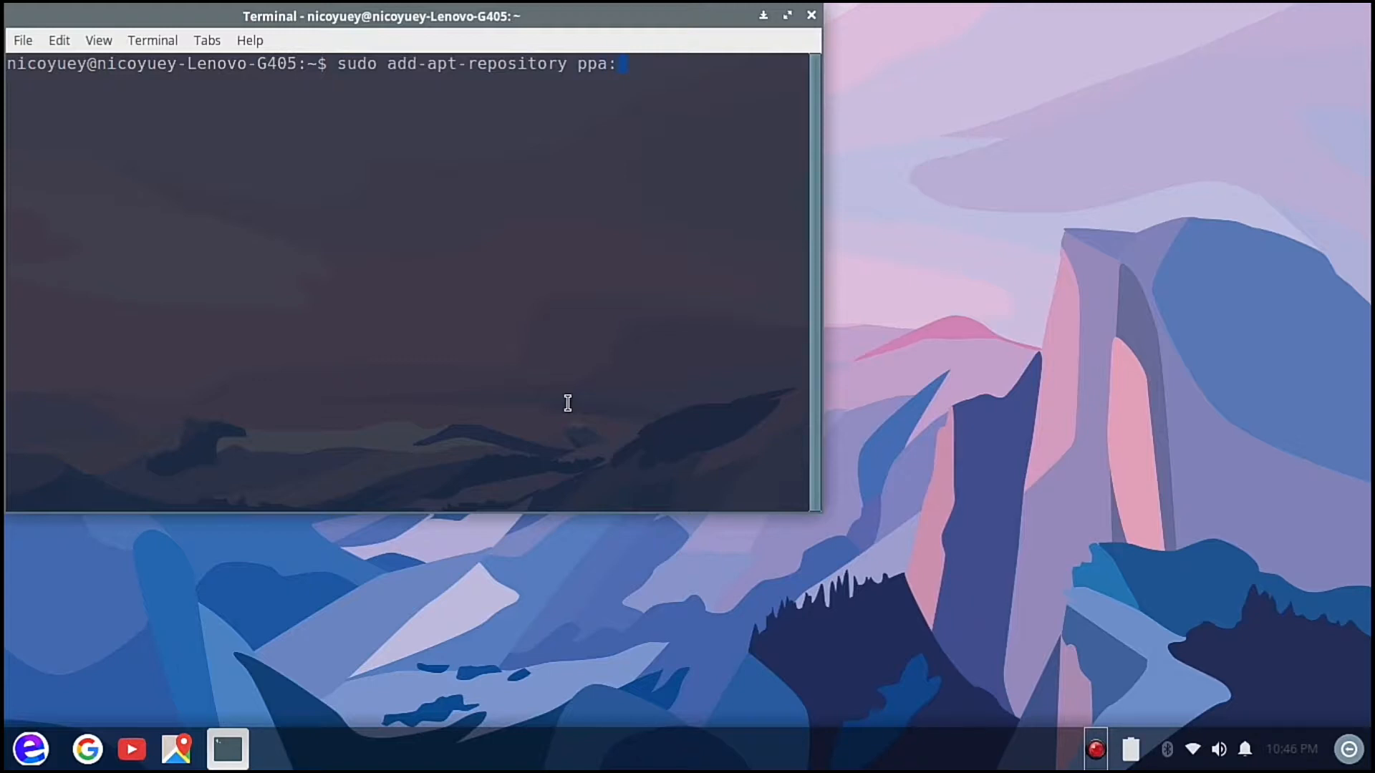
{"action": "type", "text": "ubuntuh"}
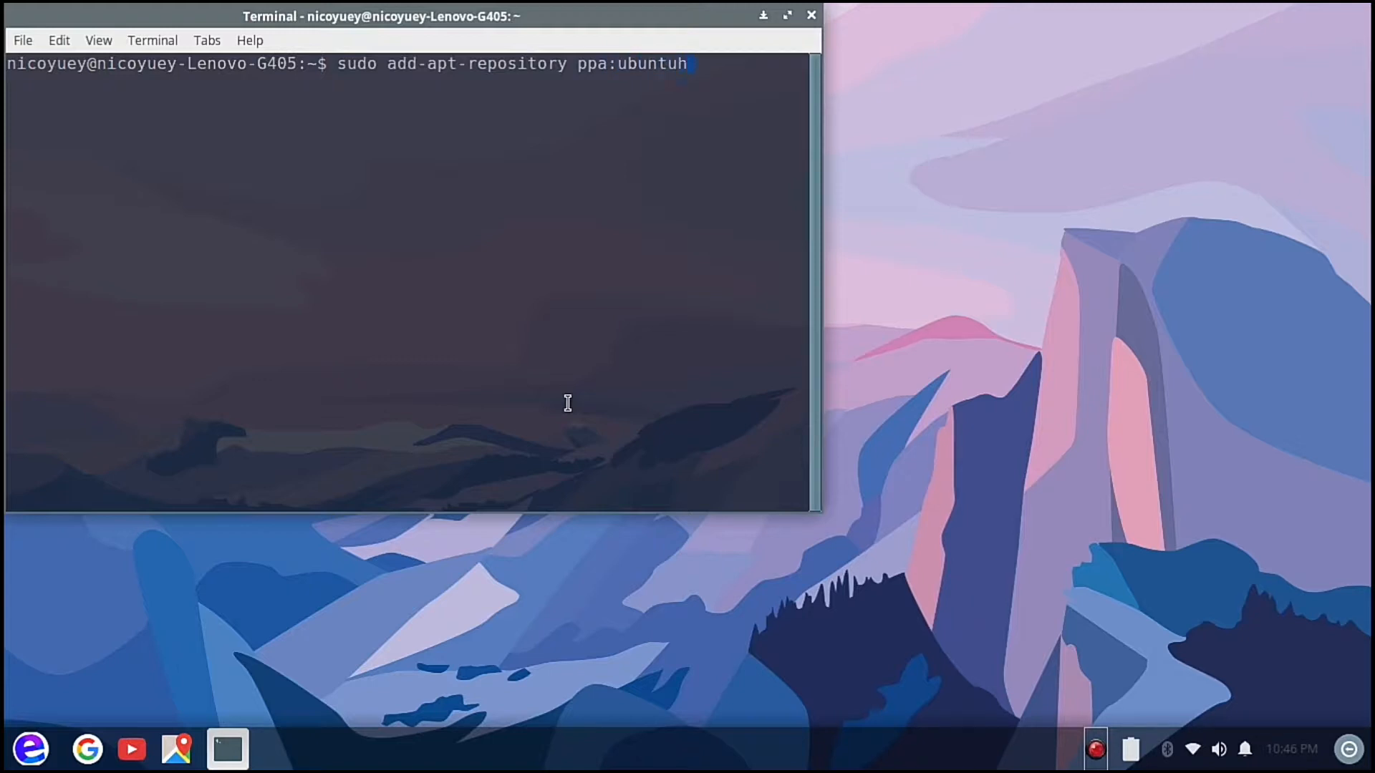
{"action": "type", "text": "andb"}
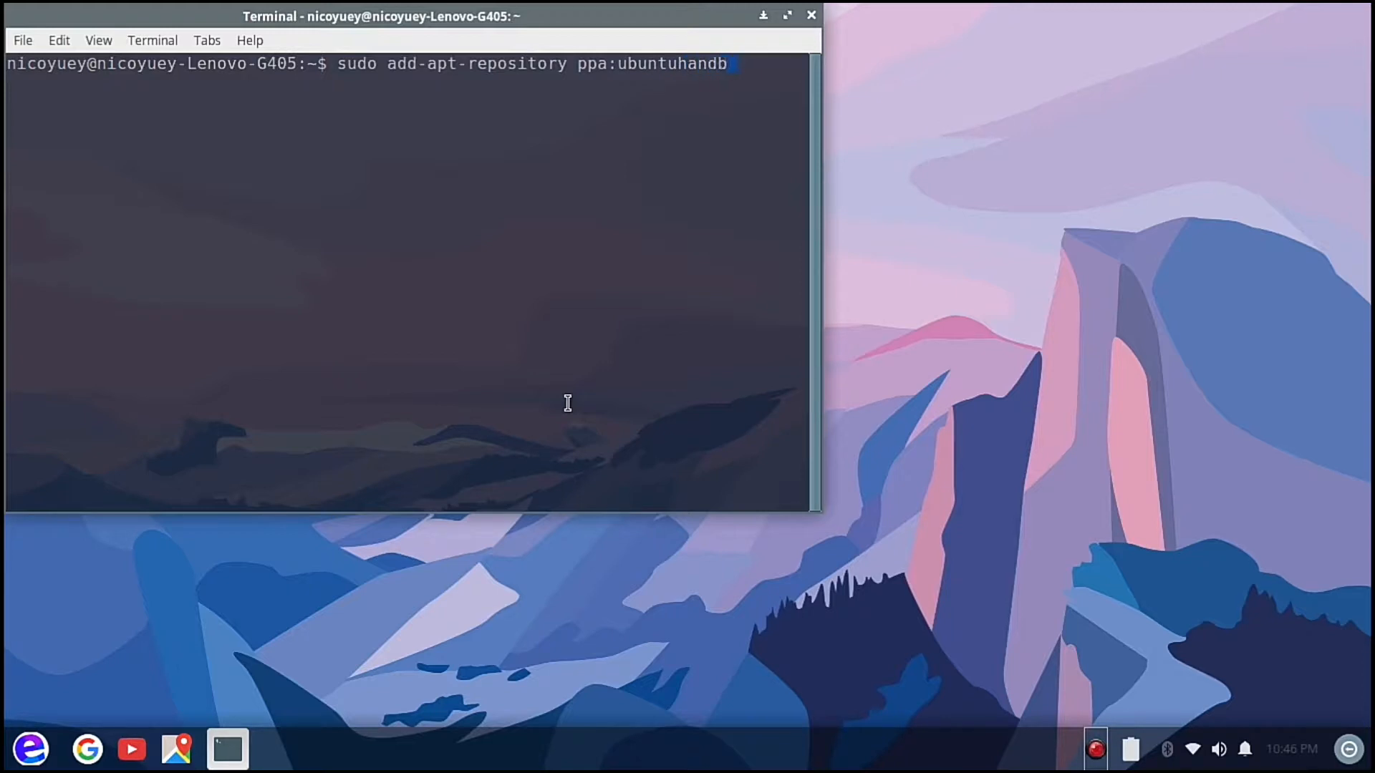
{"action": "type", "text": "ook"}
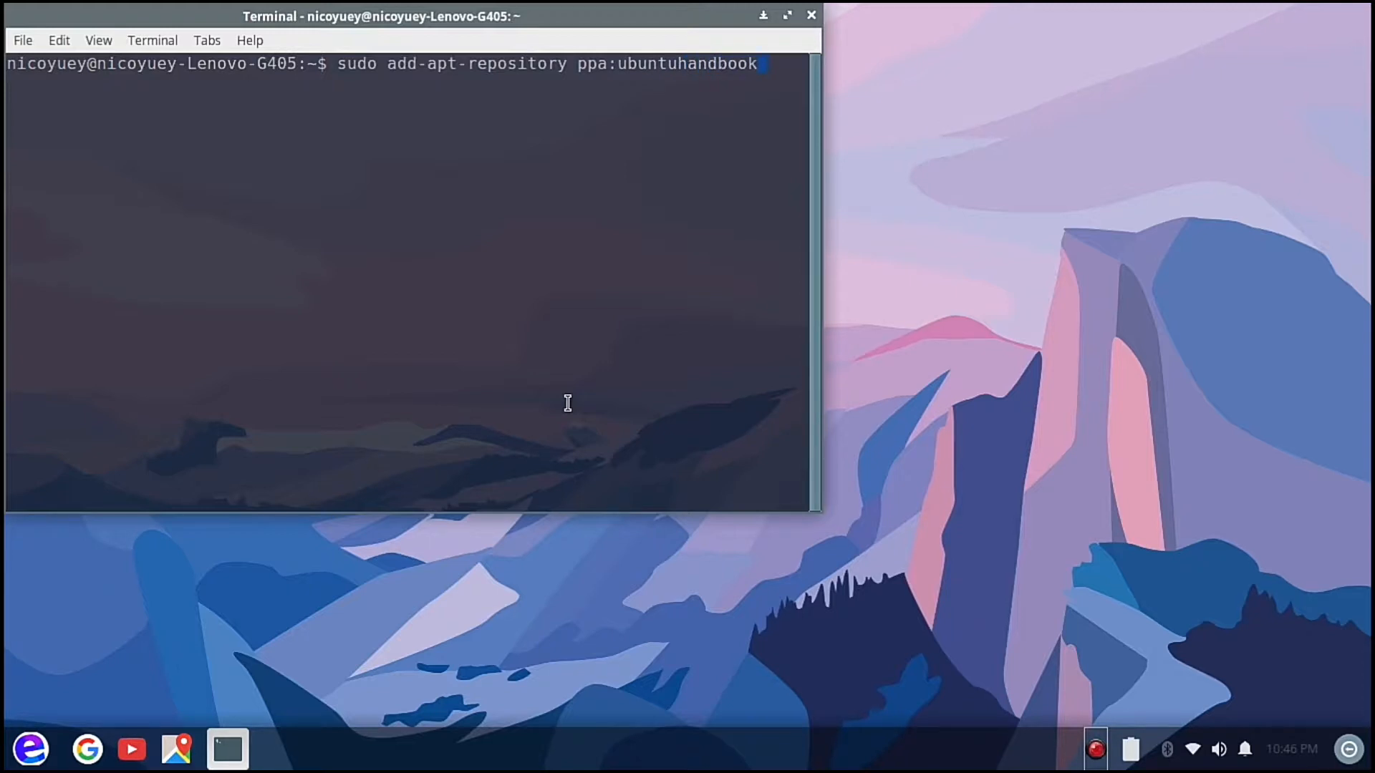
{"action": "type", "text": "1/"}
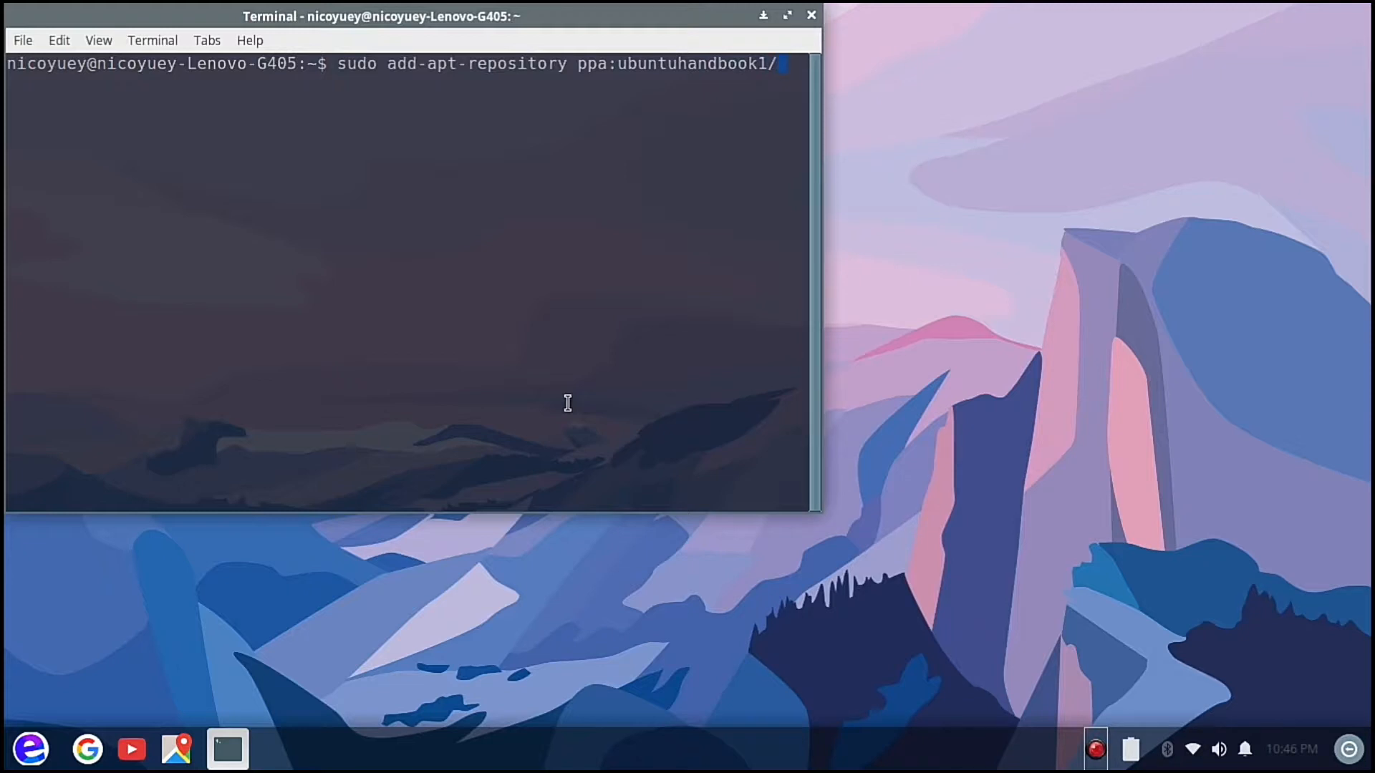
Complete and run the ppa:ubuntuhandbook1/audacity command, giving the password and confirming the addition
{"action": "type", "text": "audac"}
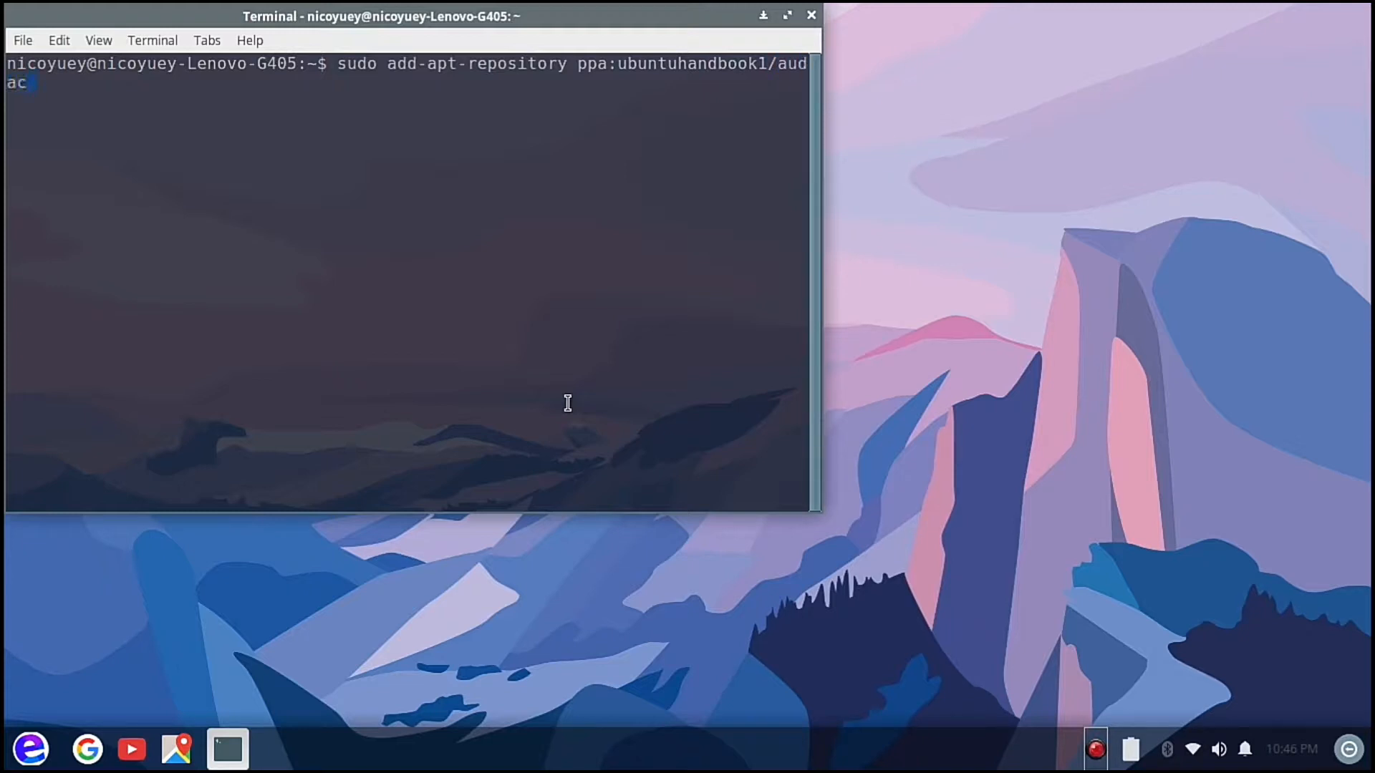
{"action": "type", "text": "ity"}
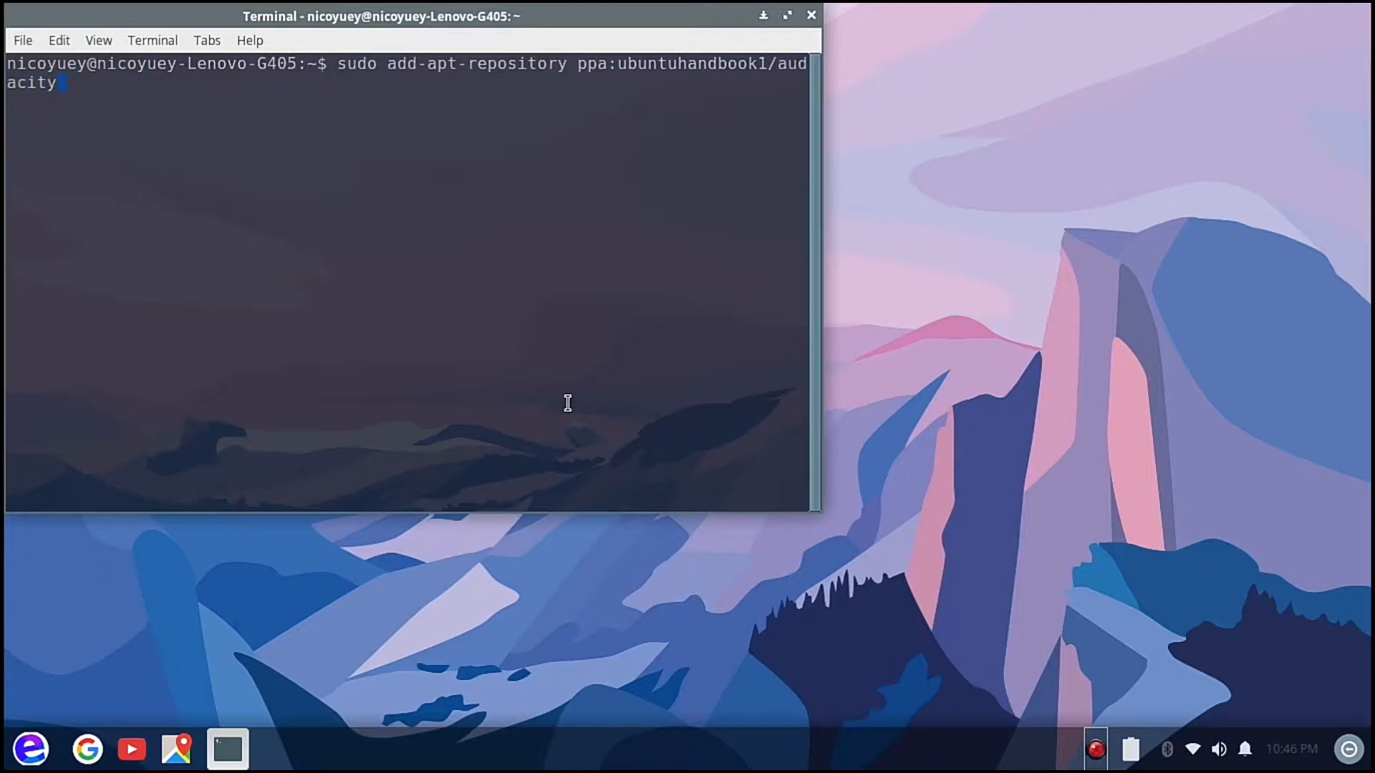
{"action": "key", "text": "Return"}
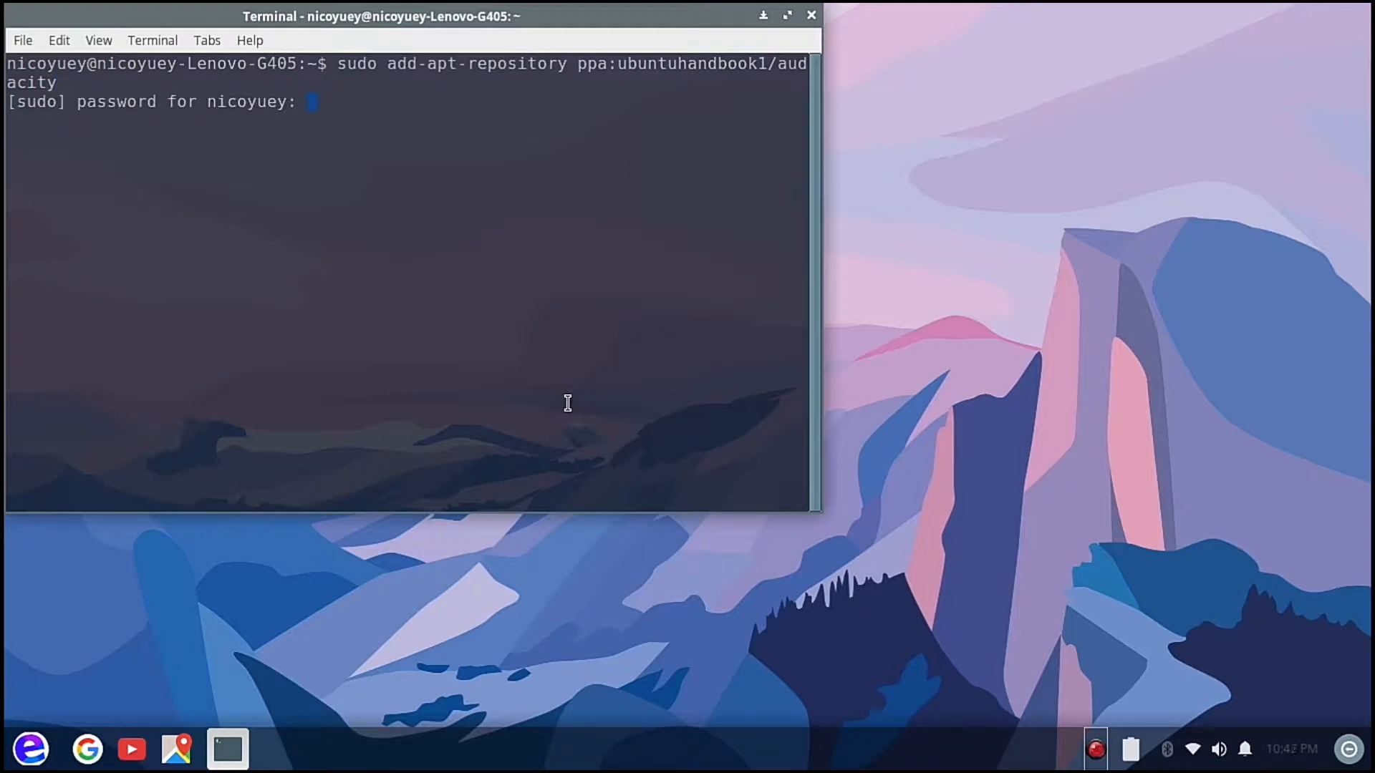
{"action": "key", "text": "Return"}
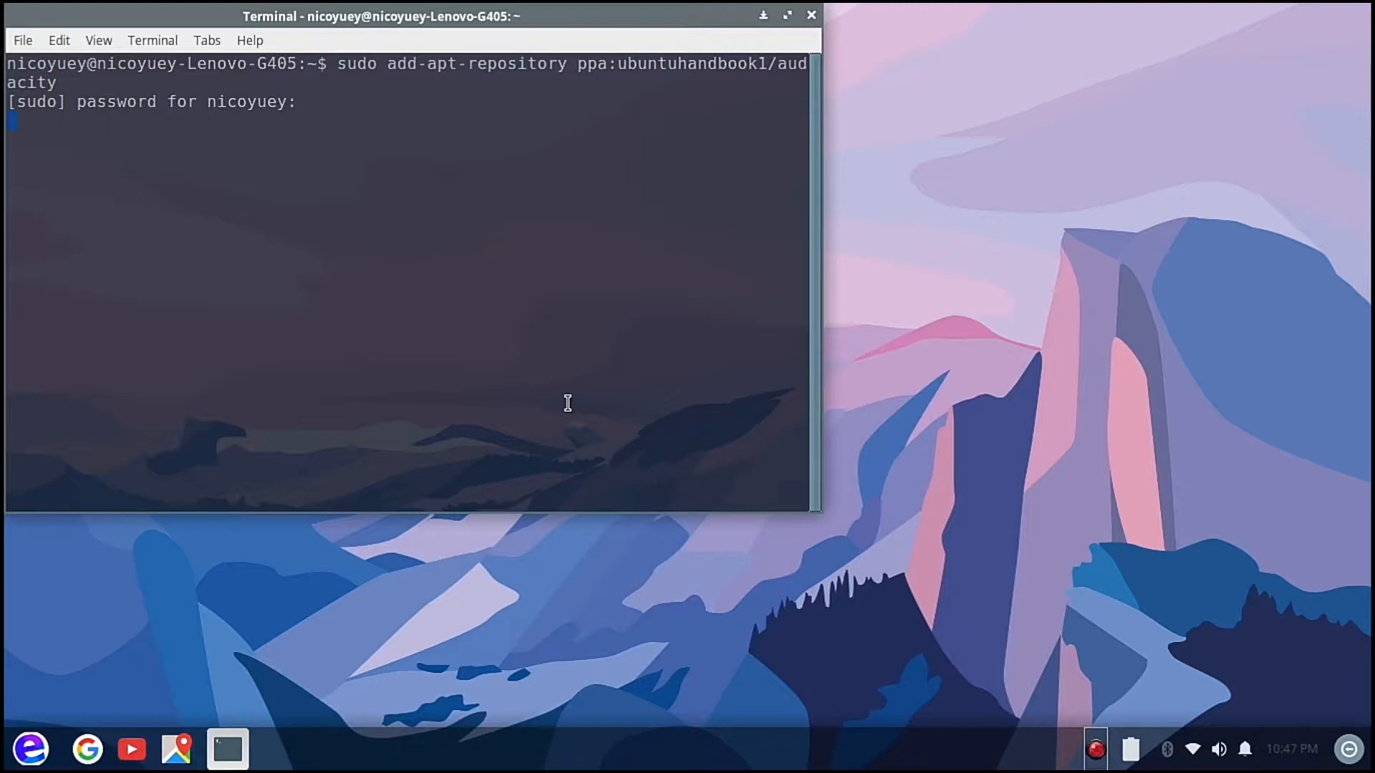
{"action": "key", "text": "Return"}
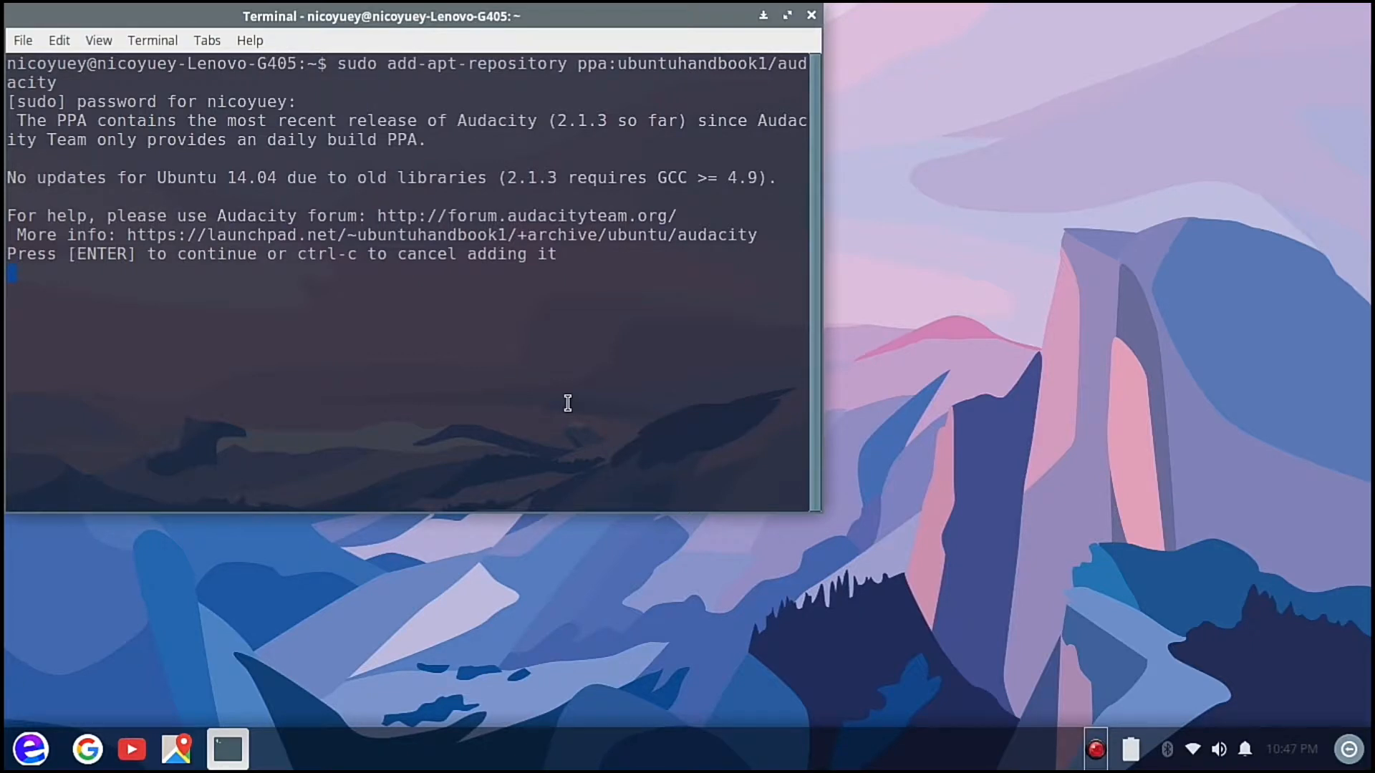
{"action": "key", "text": "Return"}
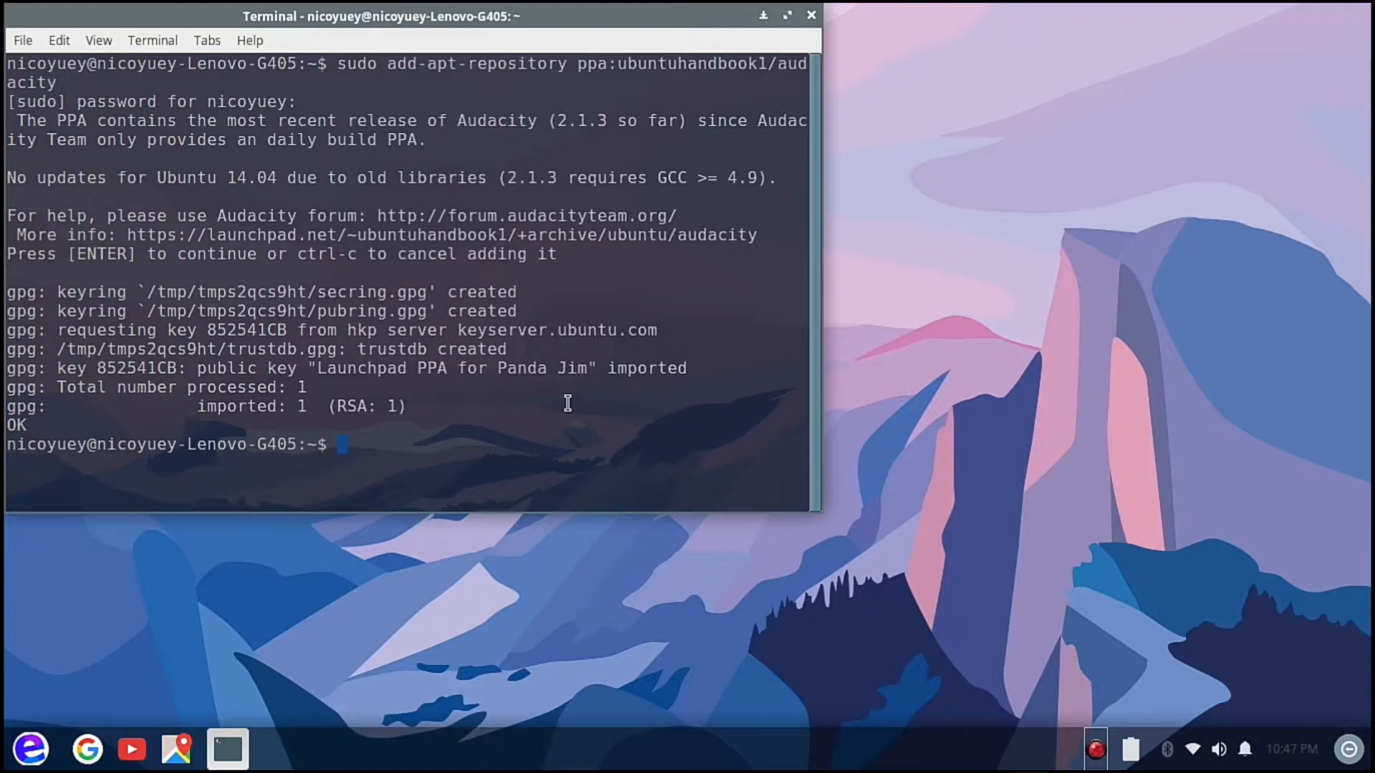
Run 'sudo apt update' to fetch package lists including the Audacity PPA
{"action": "type", "text": "sudo"}
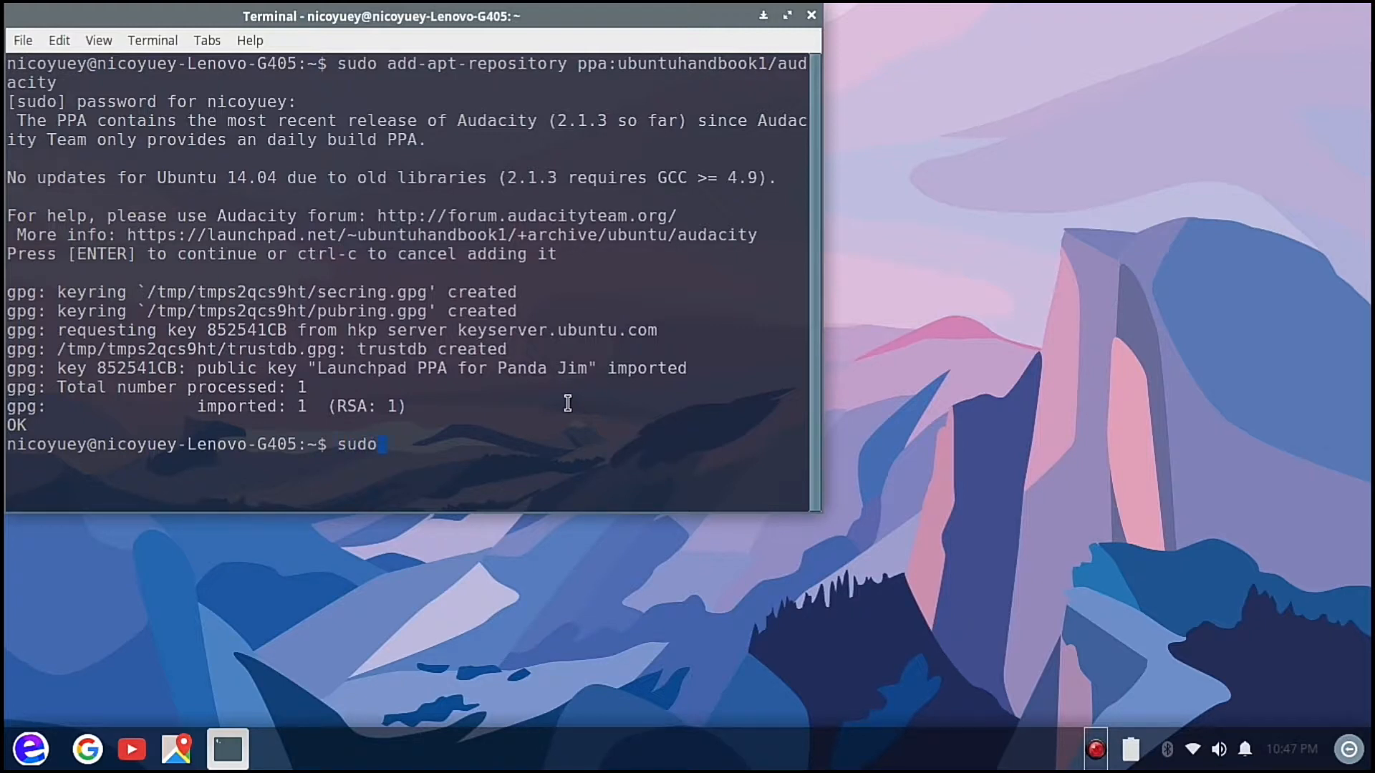
{"action": "type", "text": "apt"}
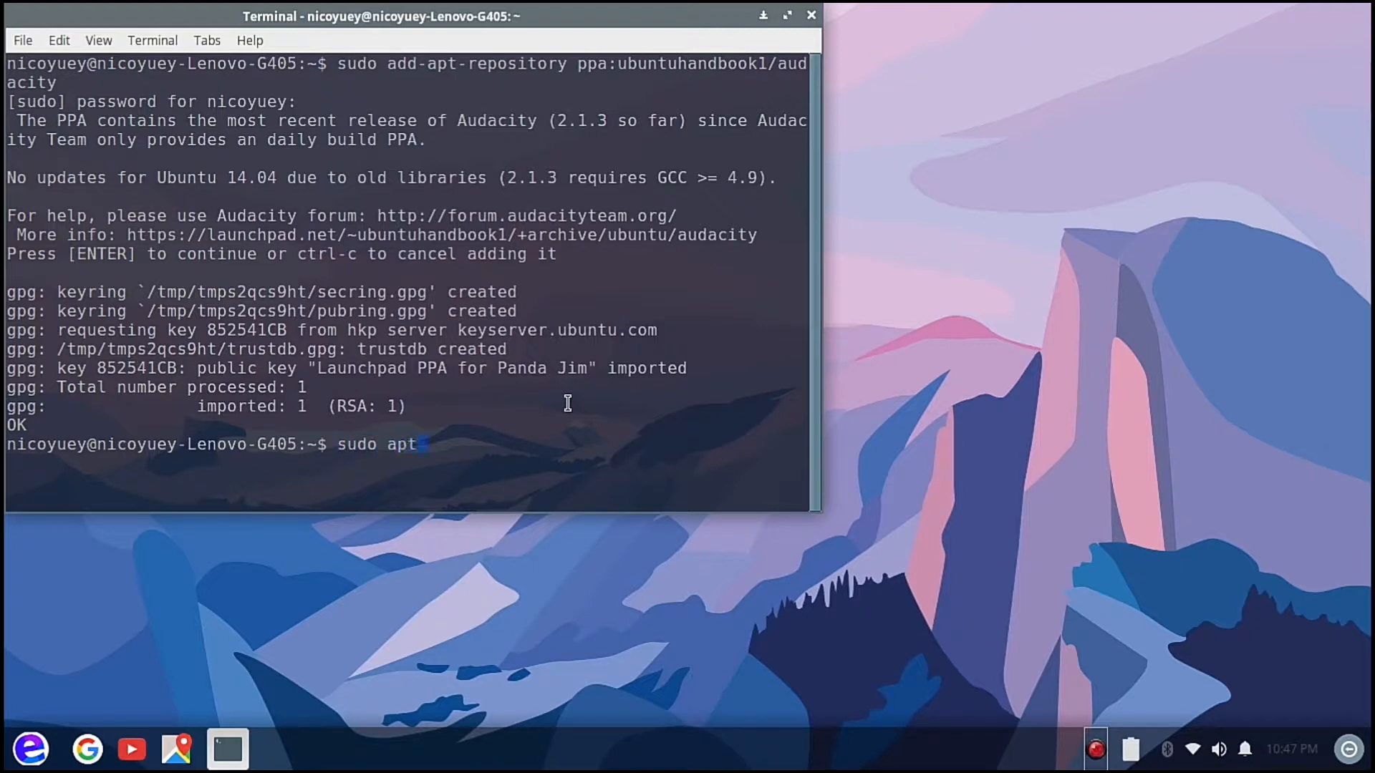
{"action": "type", "text": "upd"}
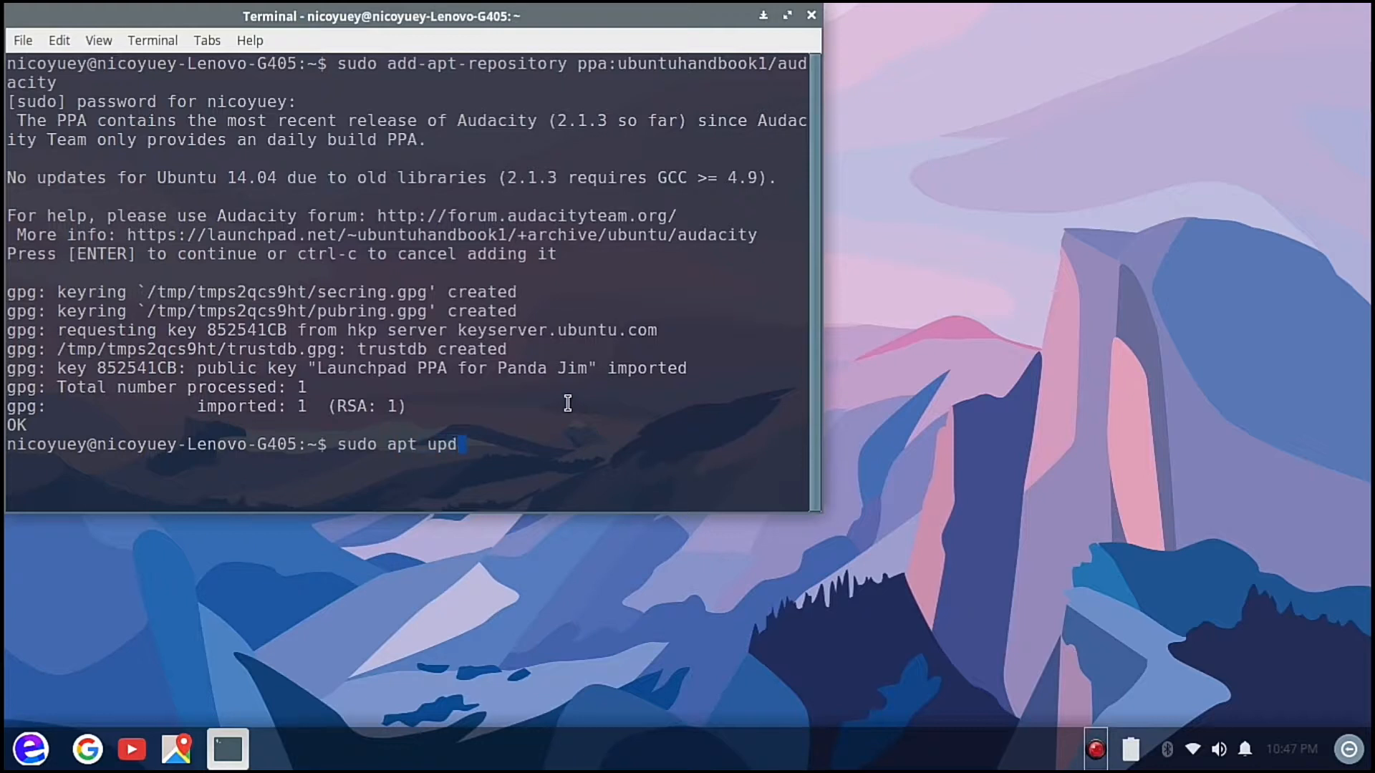
{"action": "type", "text": "ate"}
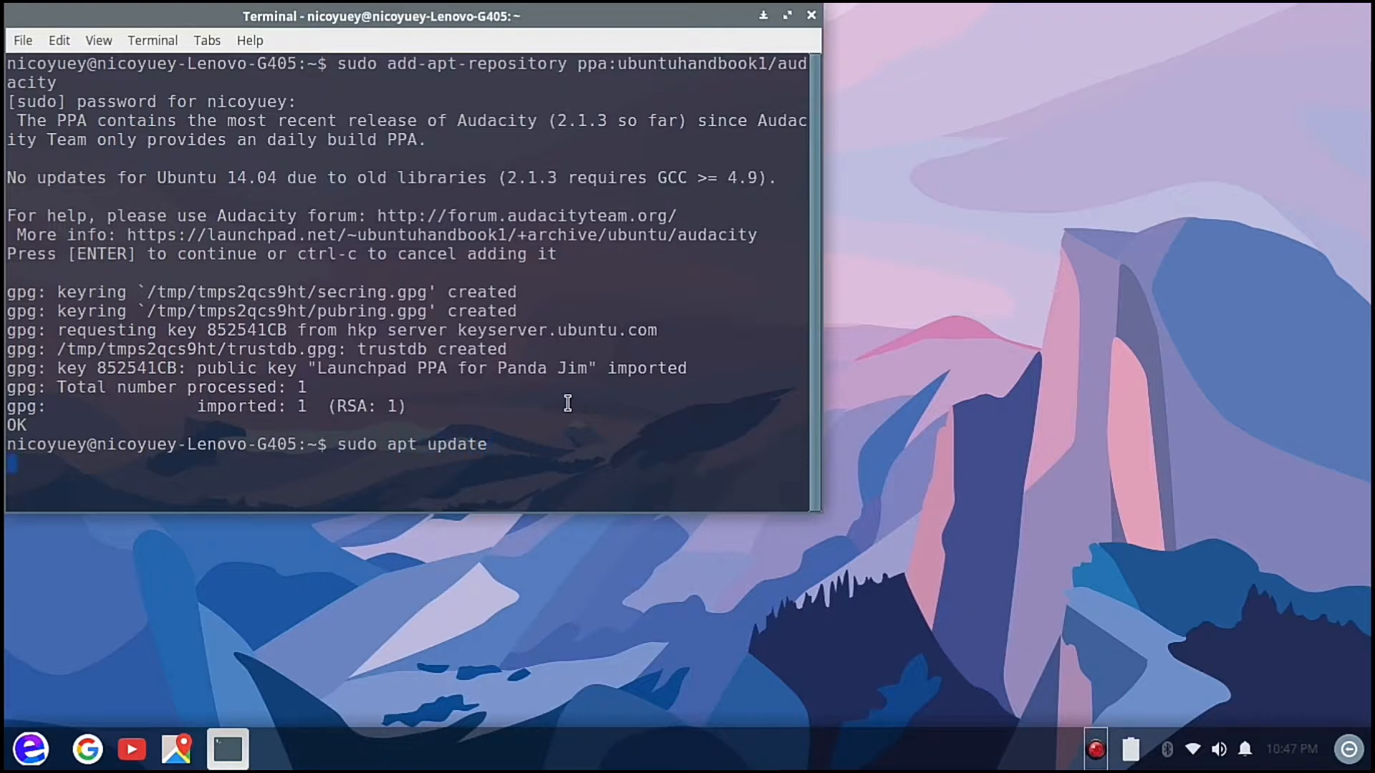
{"action": "key", "text": "Return"}
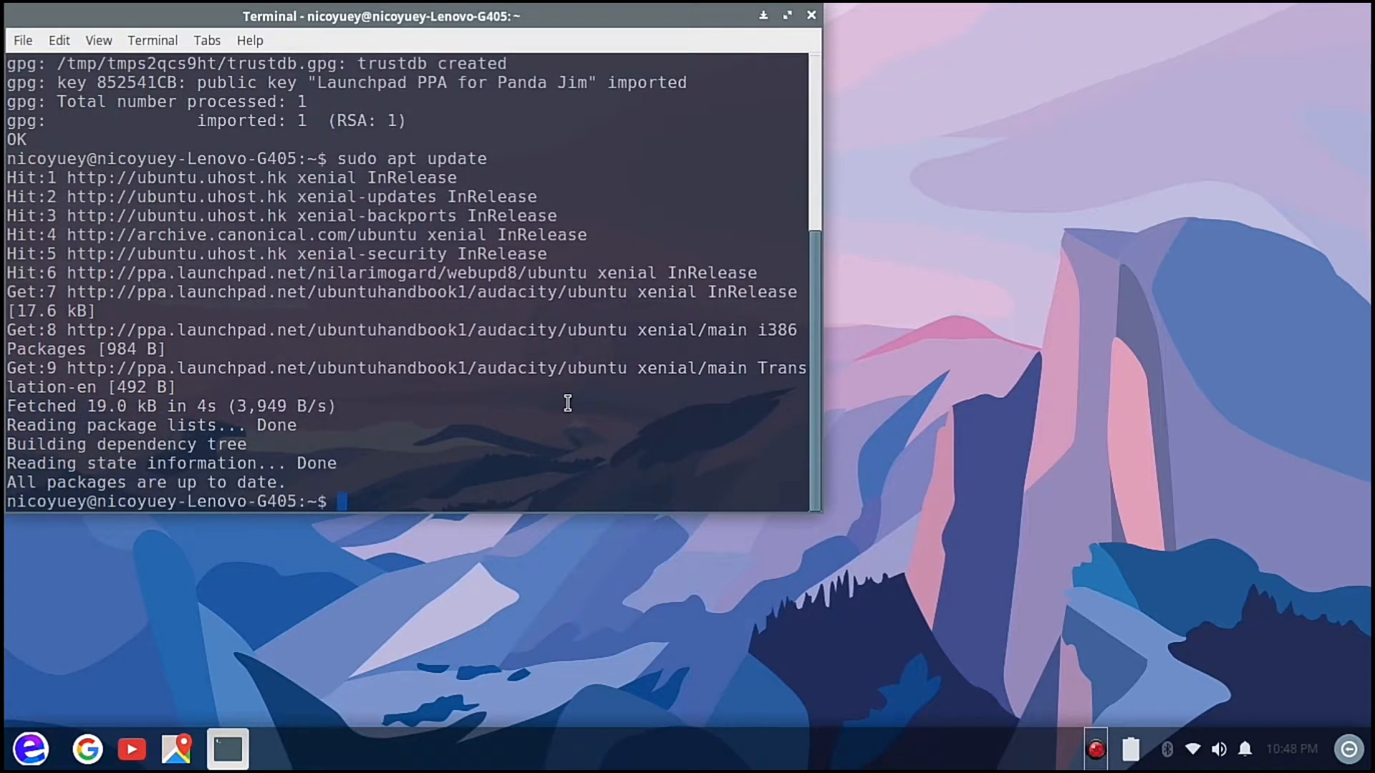
Run 'sudo apt install audacity' and answer Y to install Audacity 2.1.3
{"action": "type", "text": "sudo"}
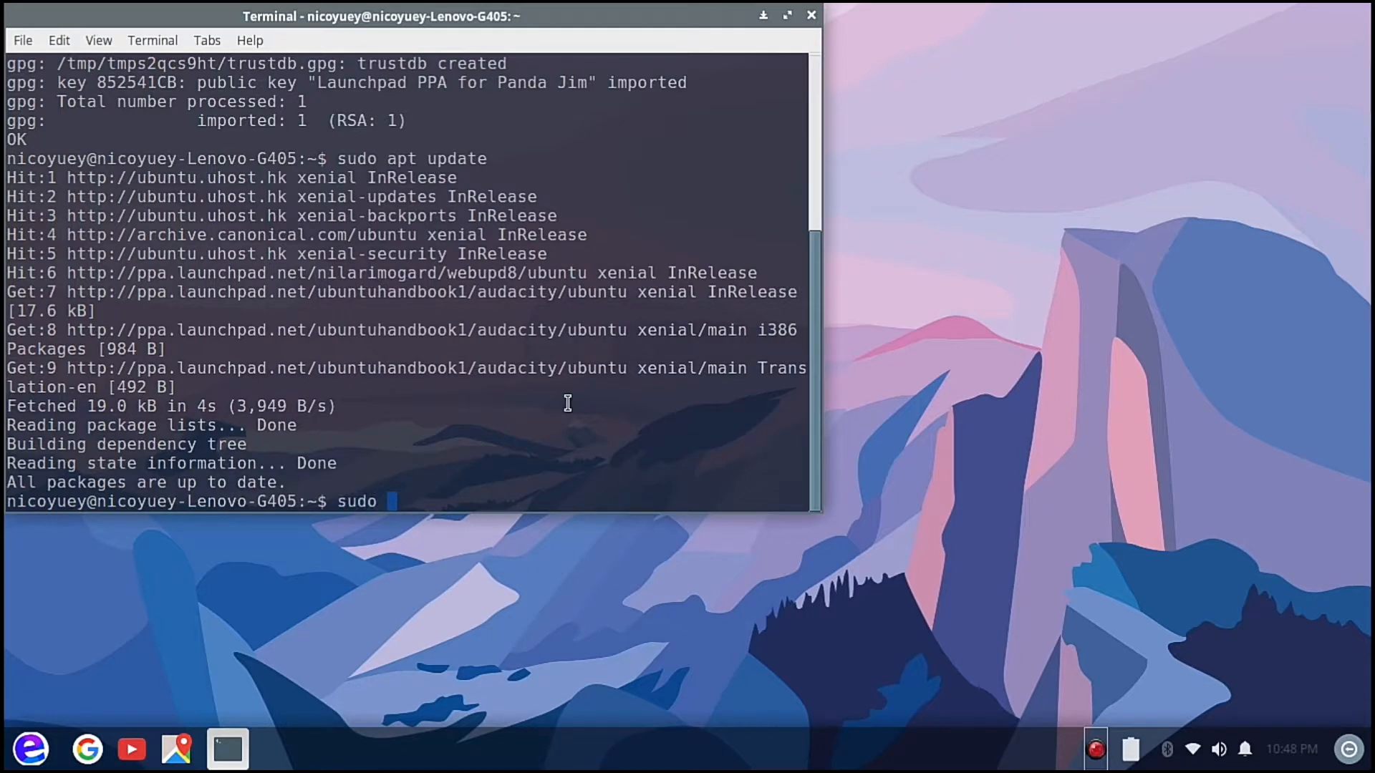
{"action": "type", "text": "apt"}
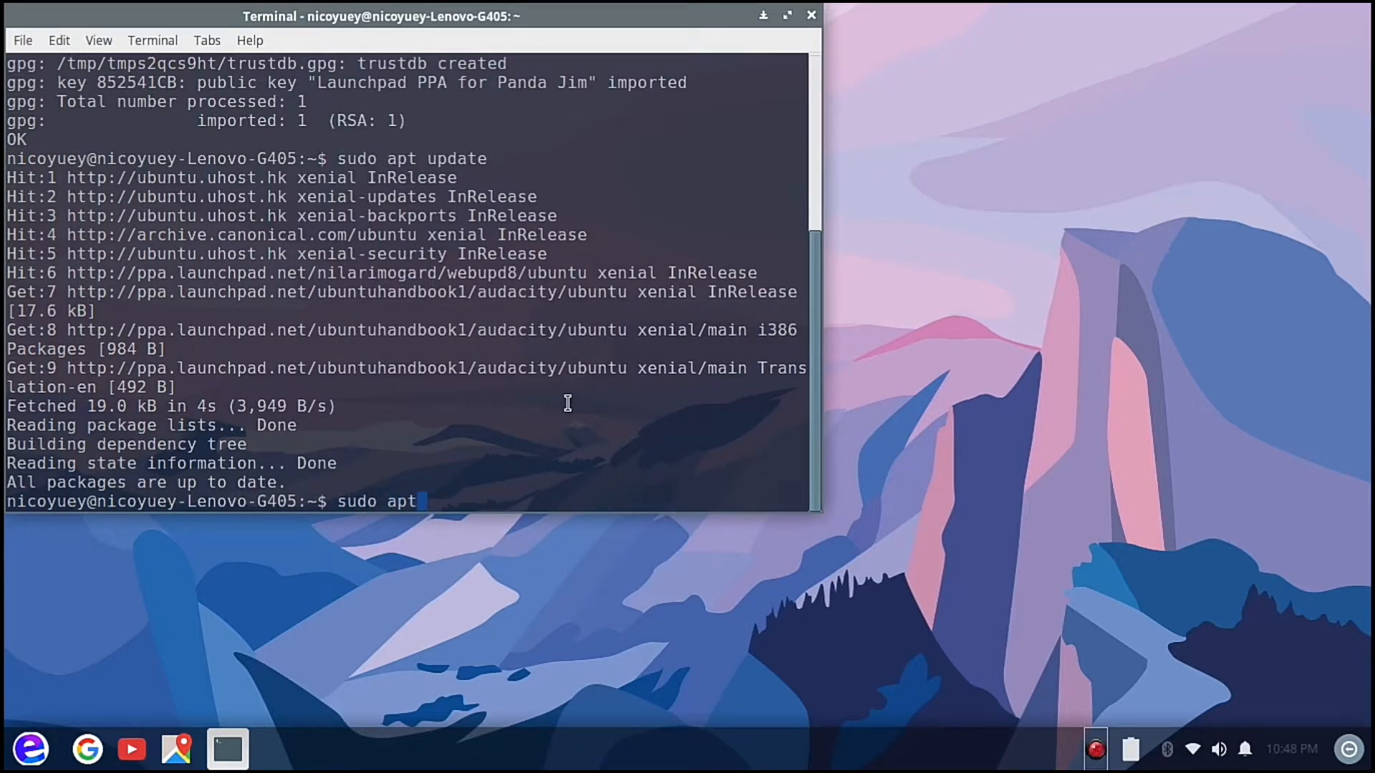
{"action": "type", "text": "ins"}
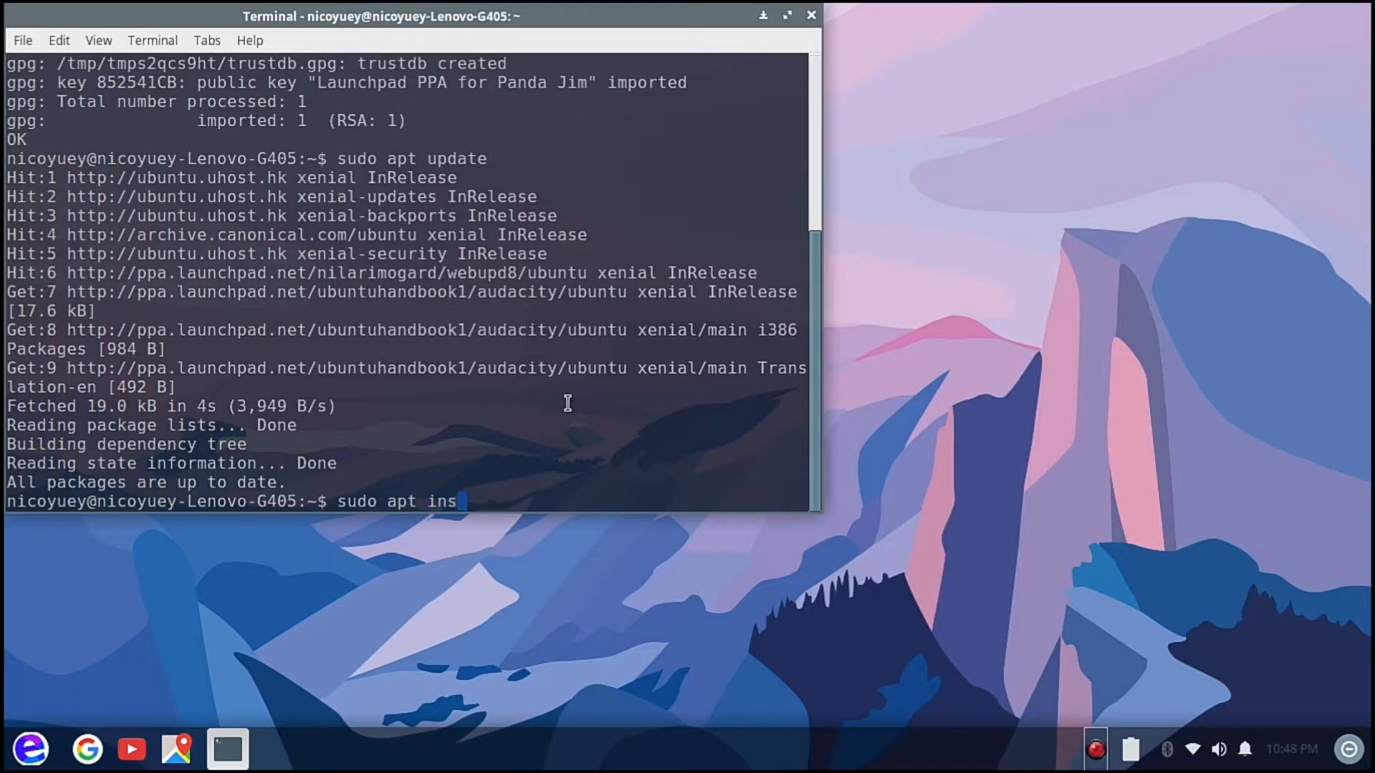
{"action": "type", "text": "tall"}
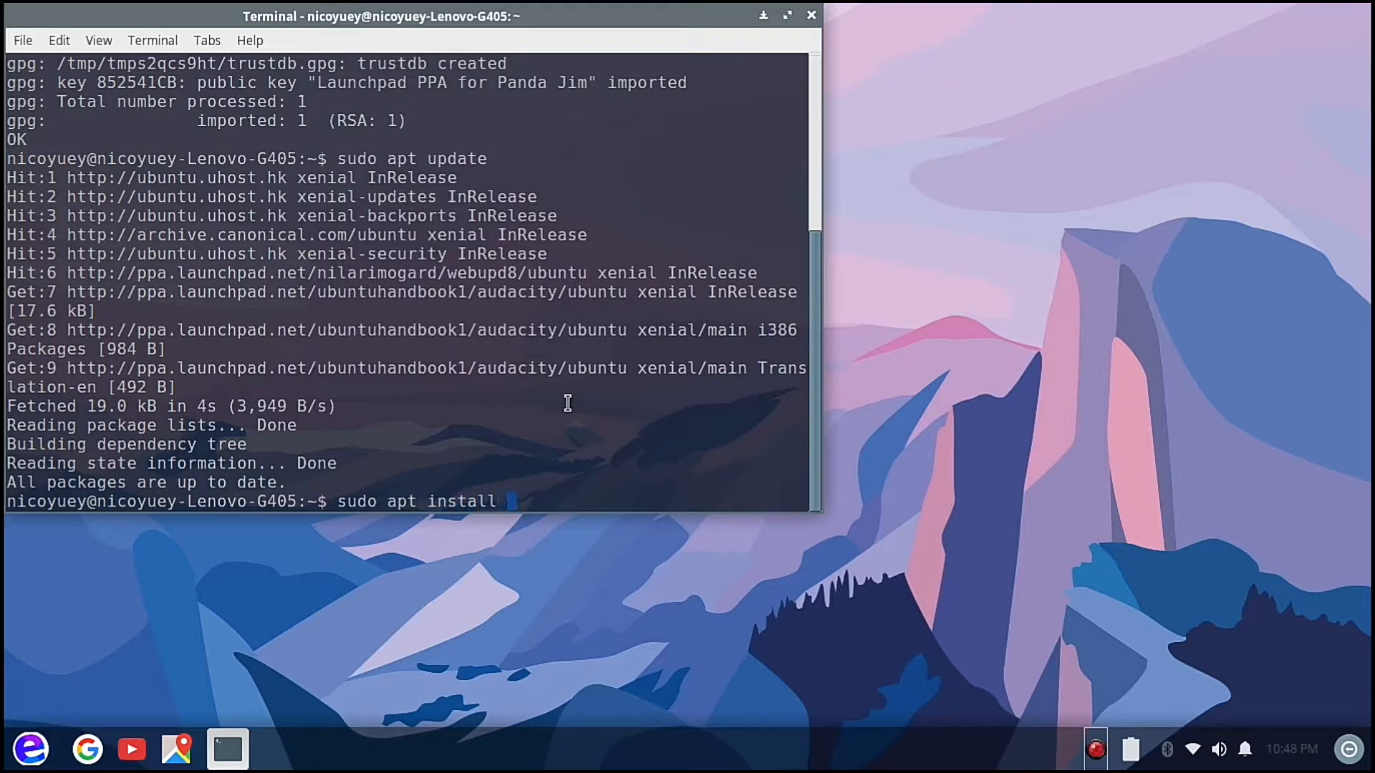
{"action": "type", "text": "audac"}
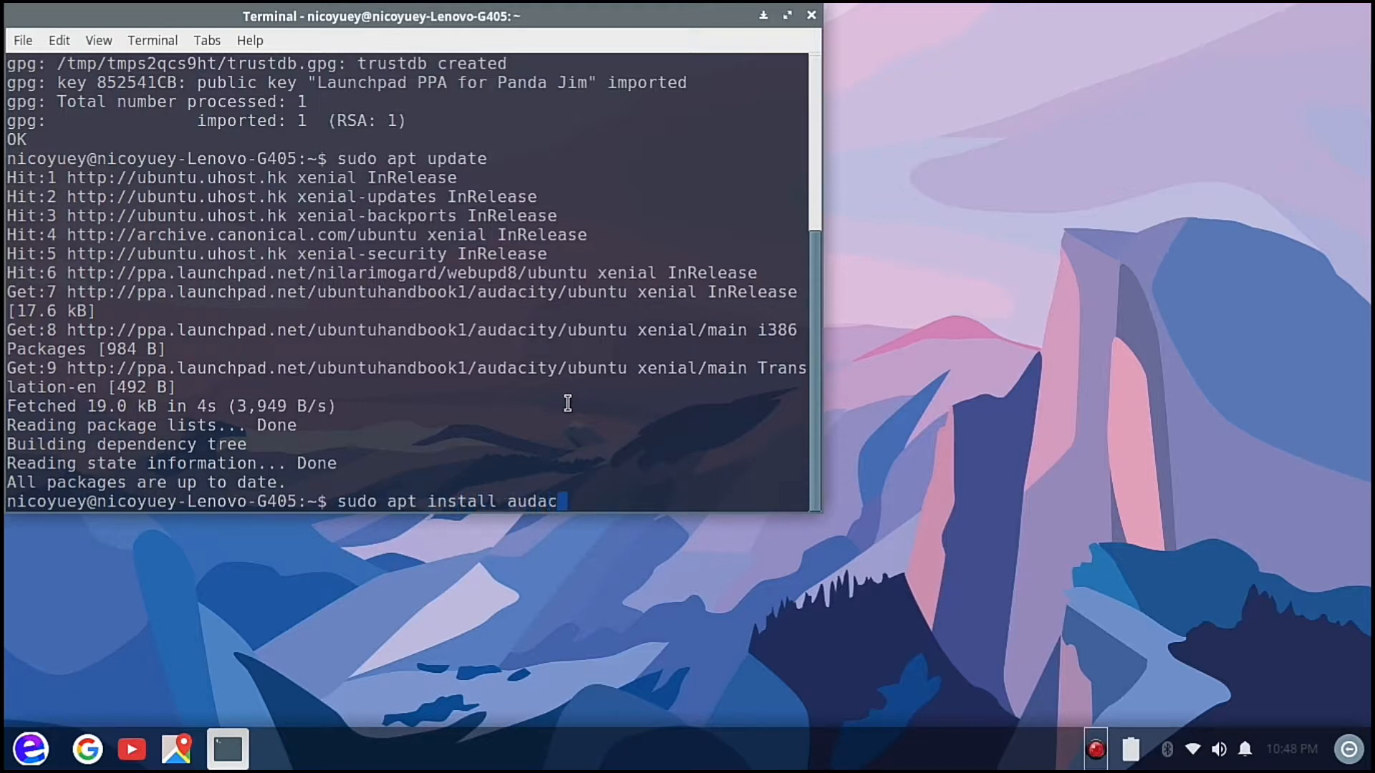
{"action": "key", "text": "Return"}
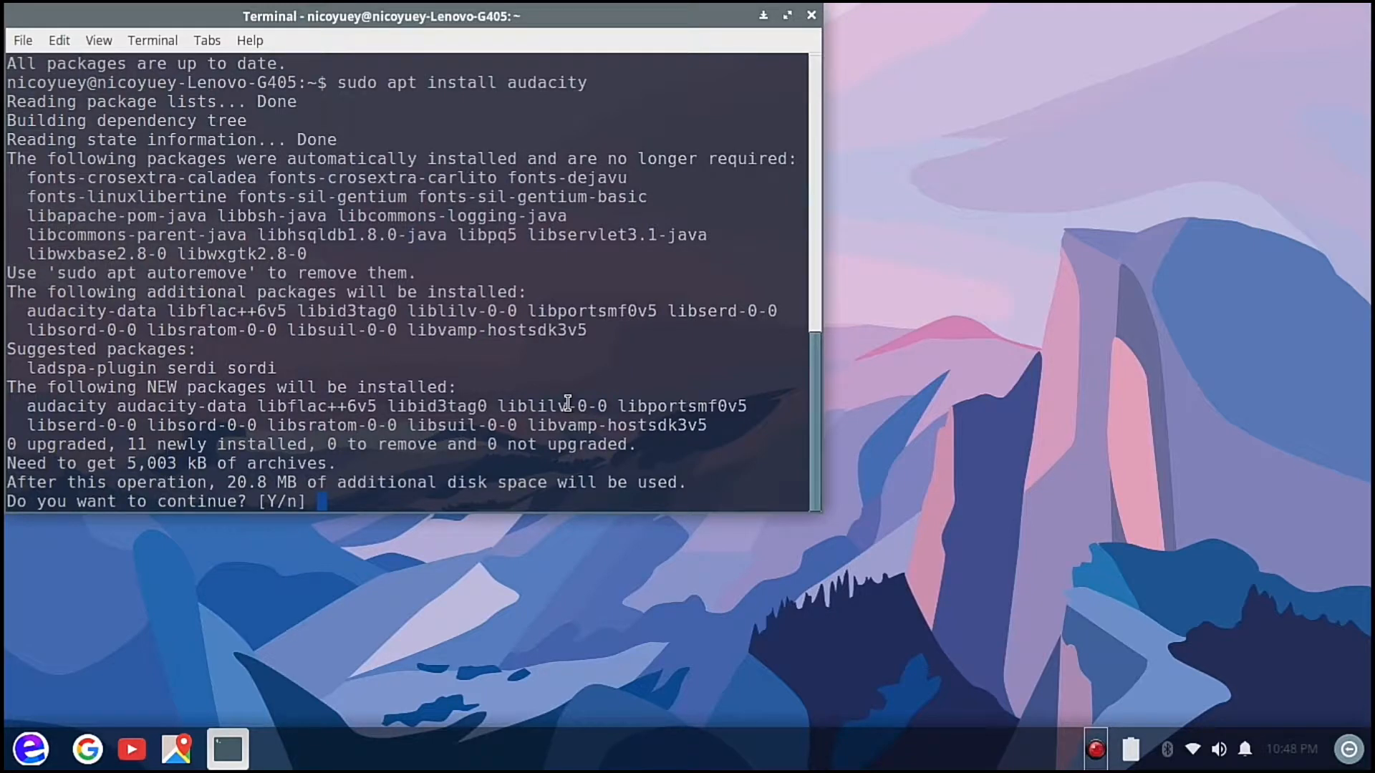
{"action": "type", "text": "Y"}
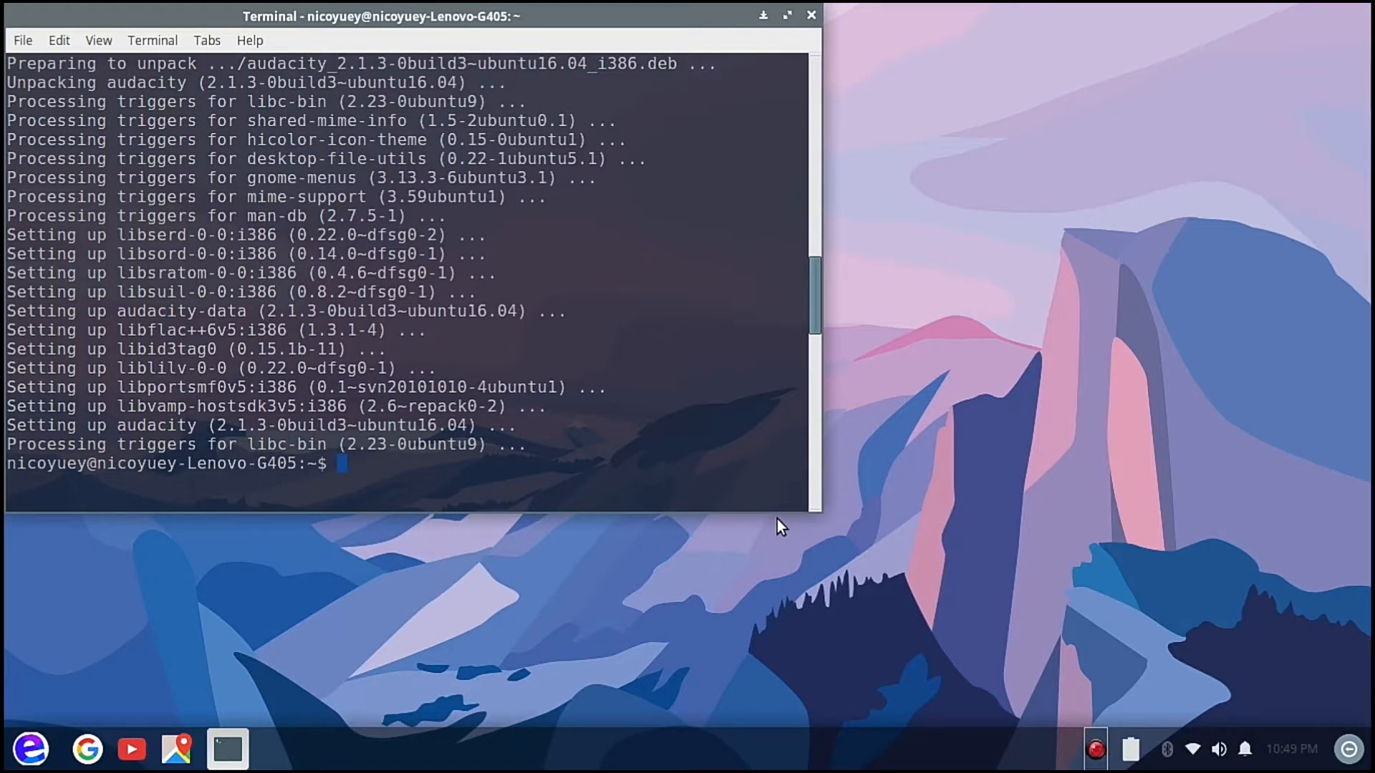
{"action": "mouse_move", "coordinate": [762, 164]}
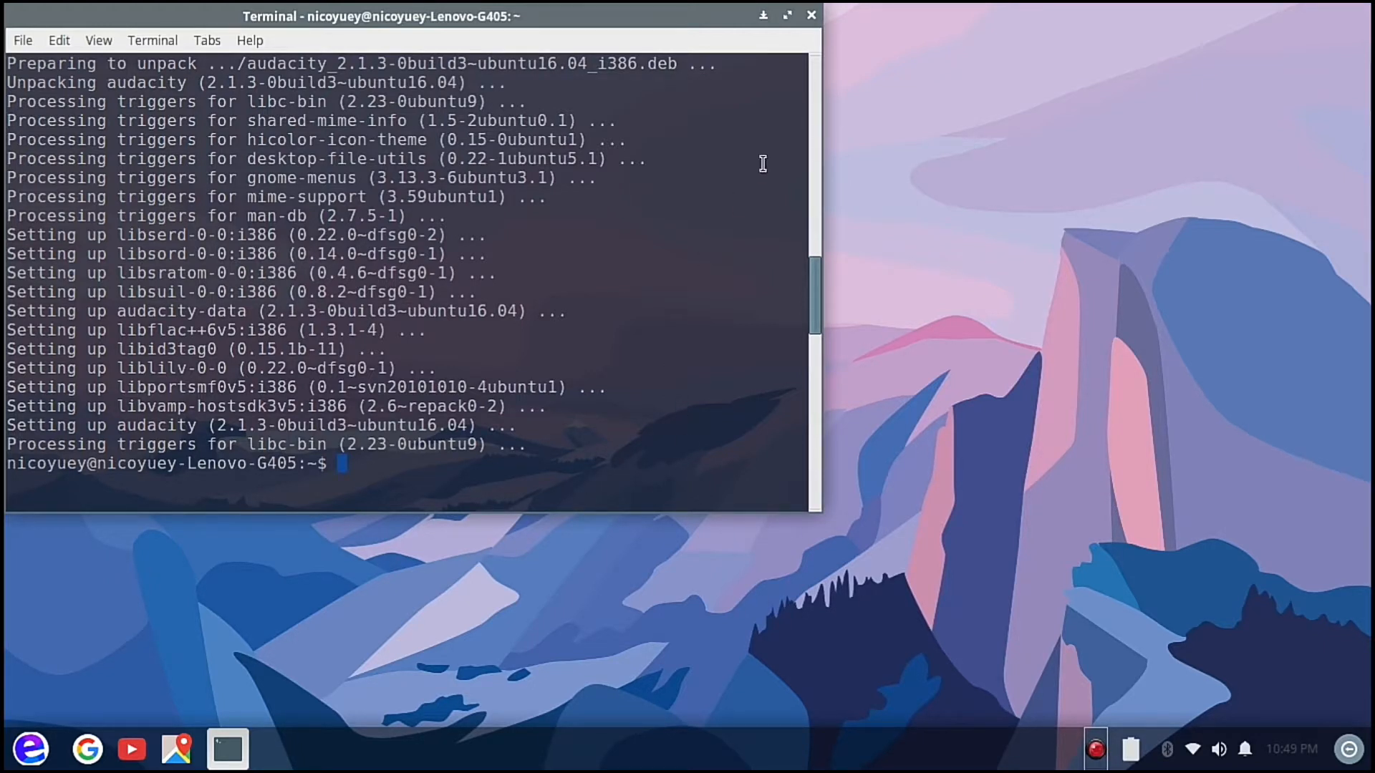
{"action": "mouse_move", "coordinate": [809, 16]}
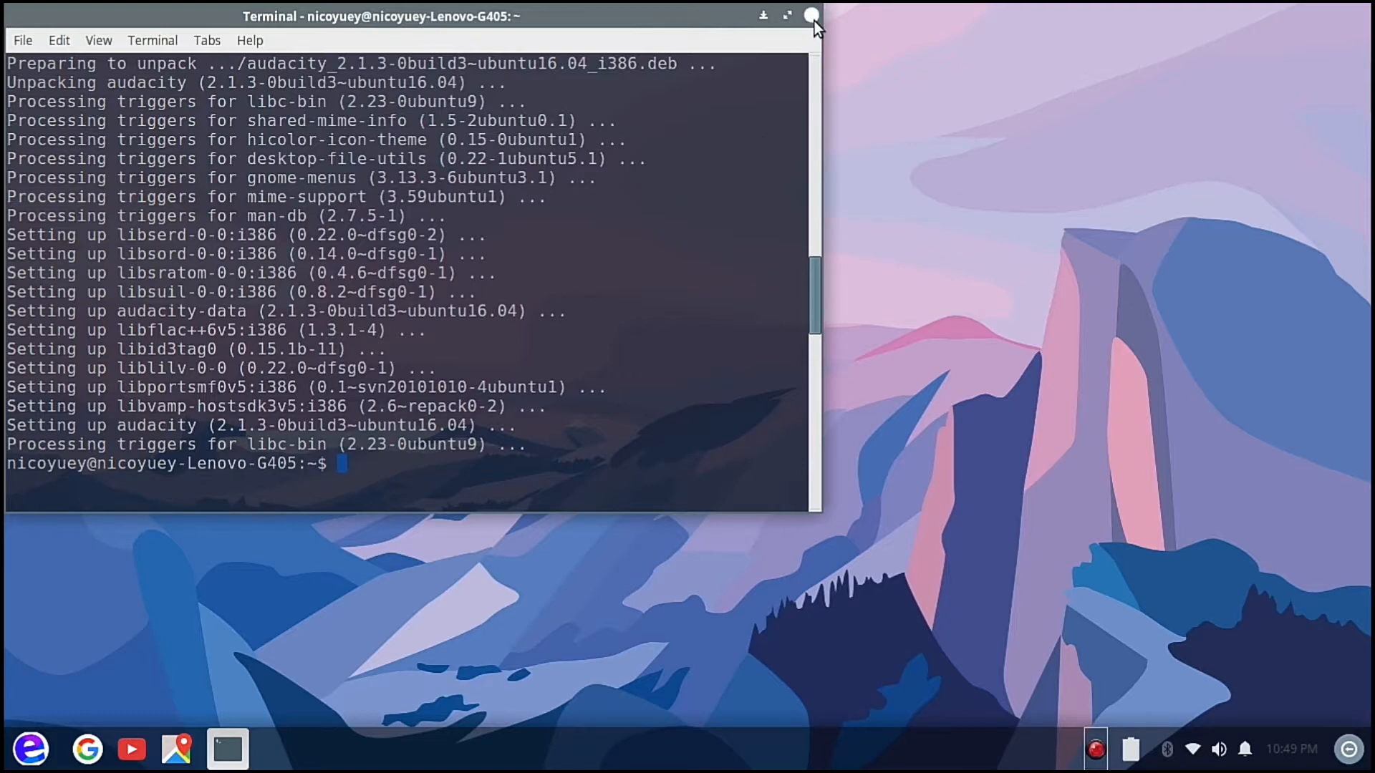
Close the terminal and search the application menu for 'auda' to launch Audacity
{"action": "left_click", "coordinate": [811, 16]}
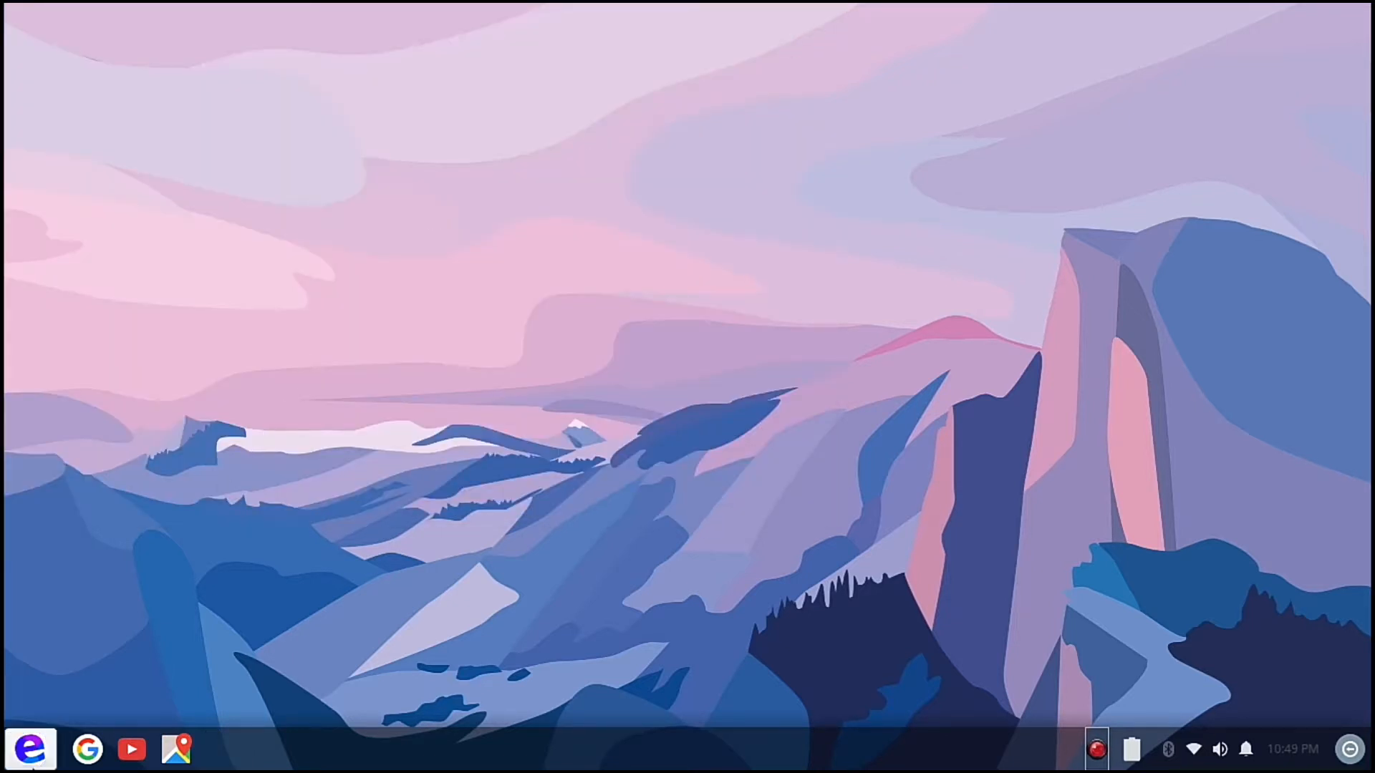
{"action": "left_click", "coordinate": [31, 748]}
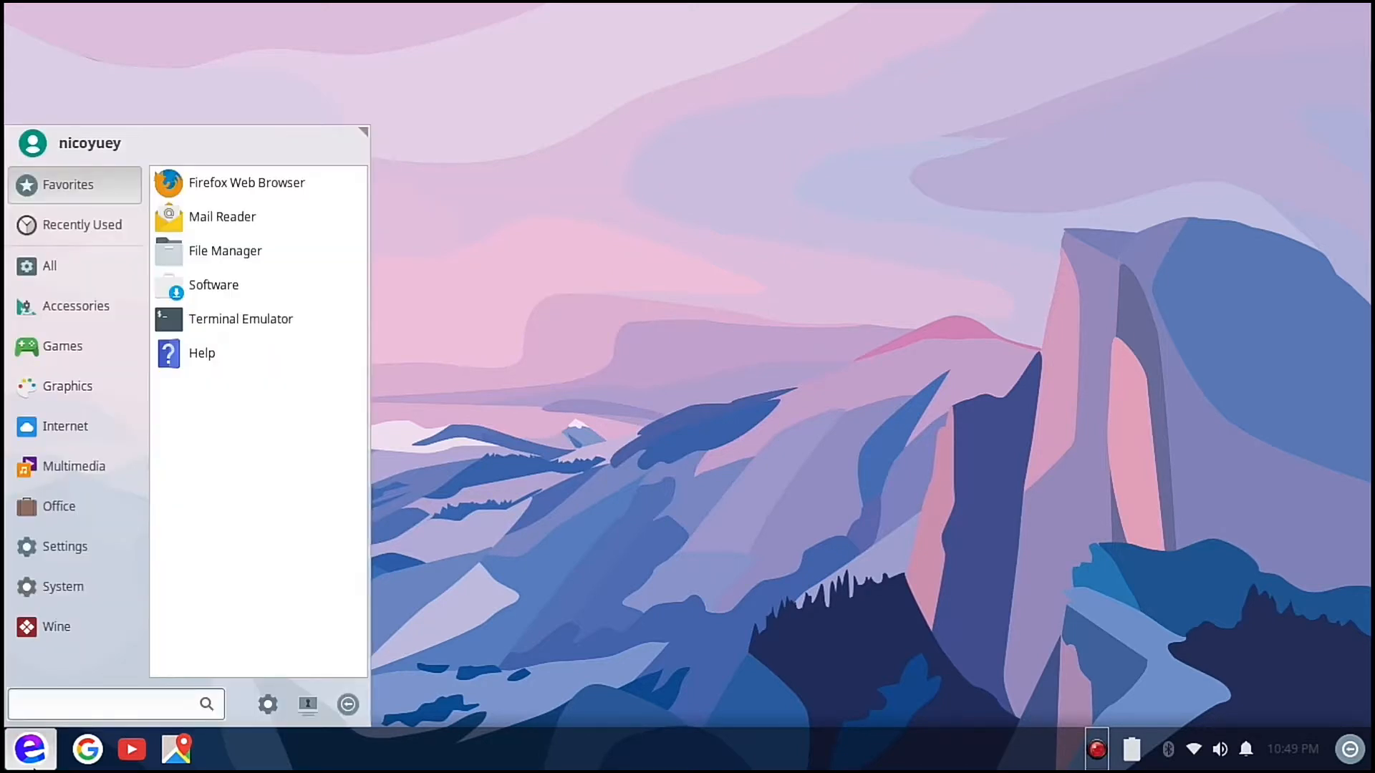
{"action": "type", "text": "auda"}
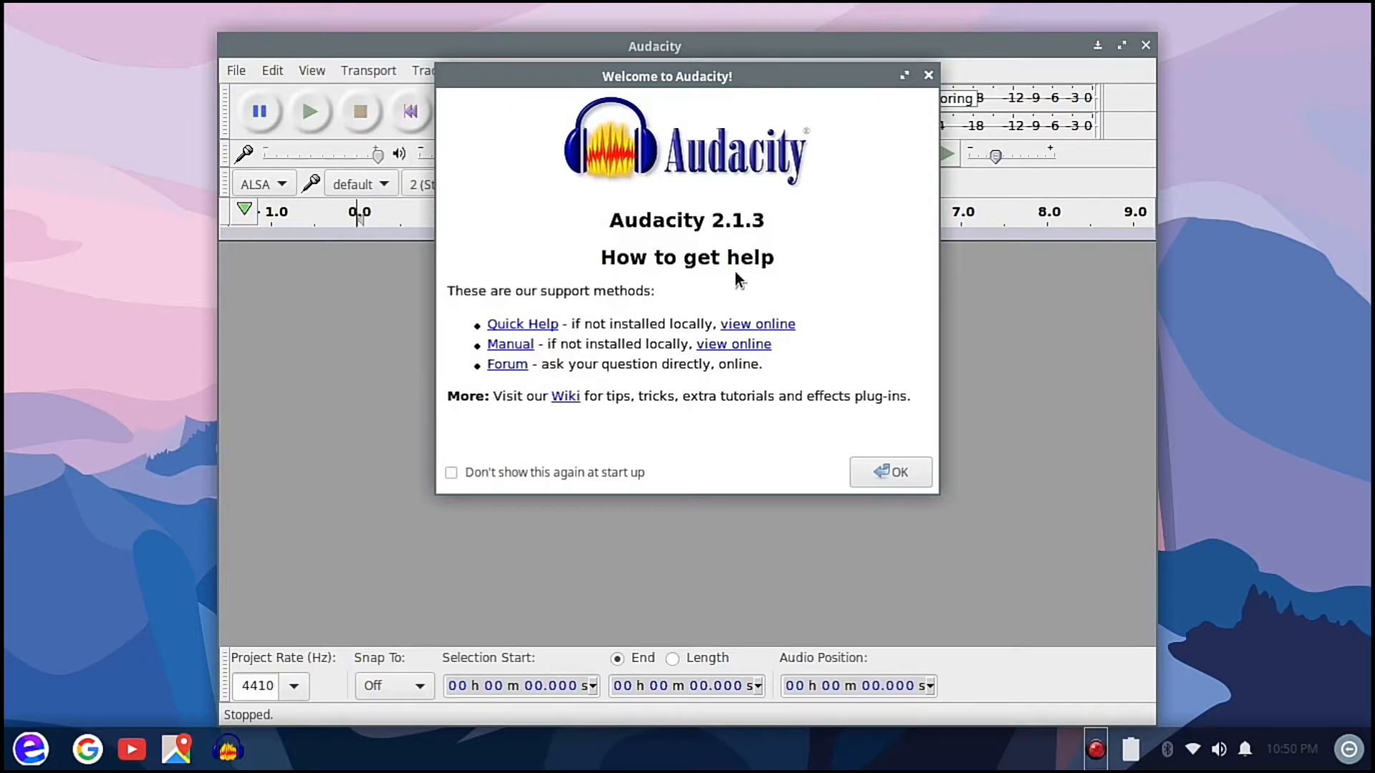
{"action": "mouse_move", "coordinate": [825, 454]}
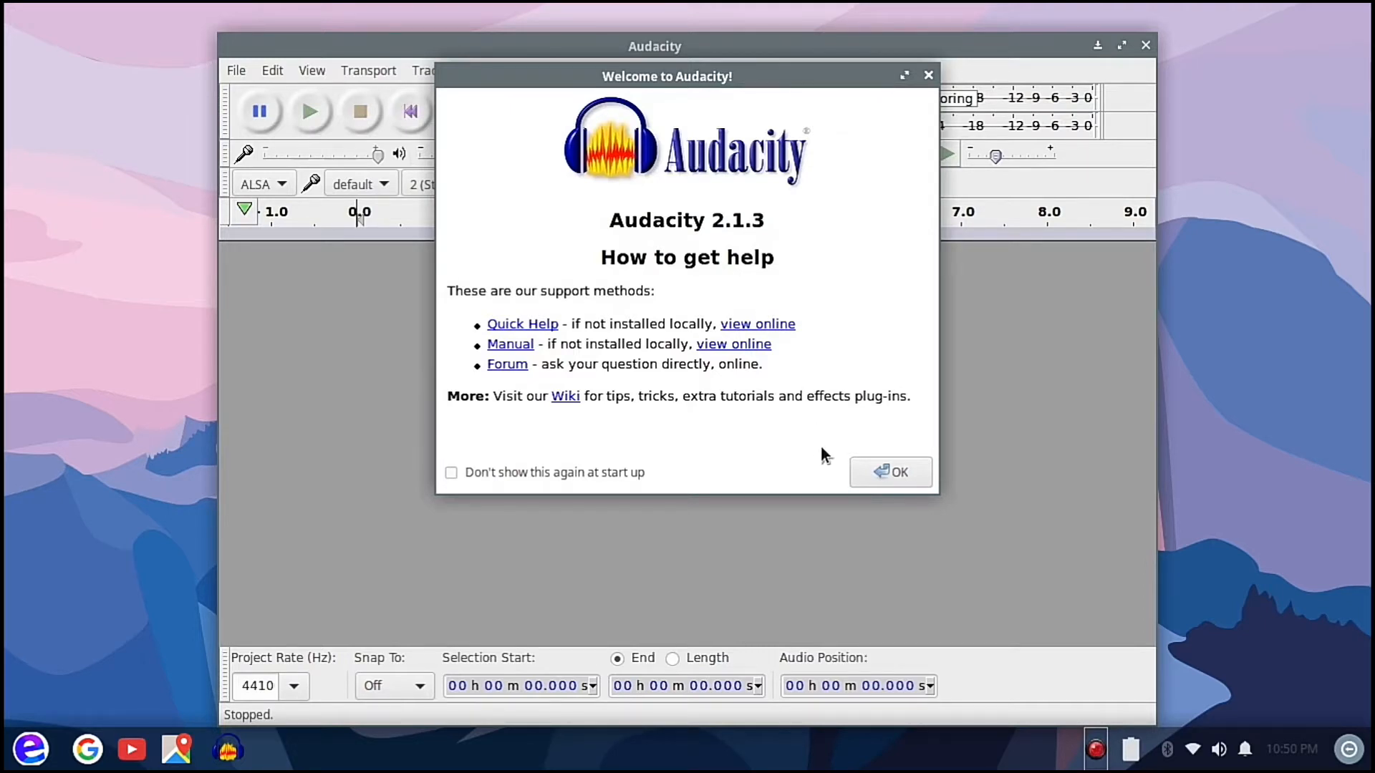
Dismiss the Welcome to Audacity dialog and switch back to a terminal window
{"action": "left_click", "coordinate": [891, 472]}
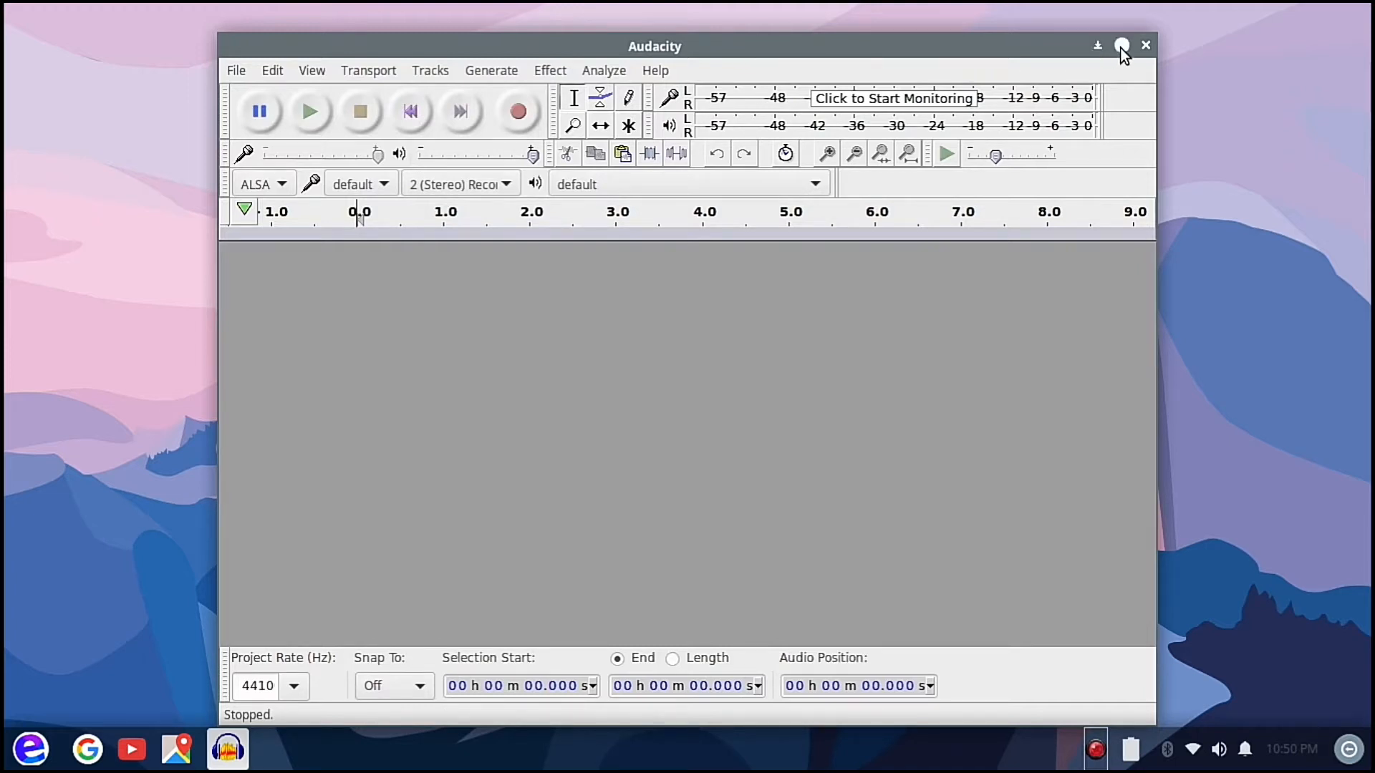
{"action": "left_click", "coordinate": [1122, 46]}
{"action": "type", "text": "sudo apt purge audacity"}
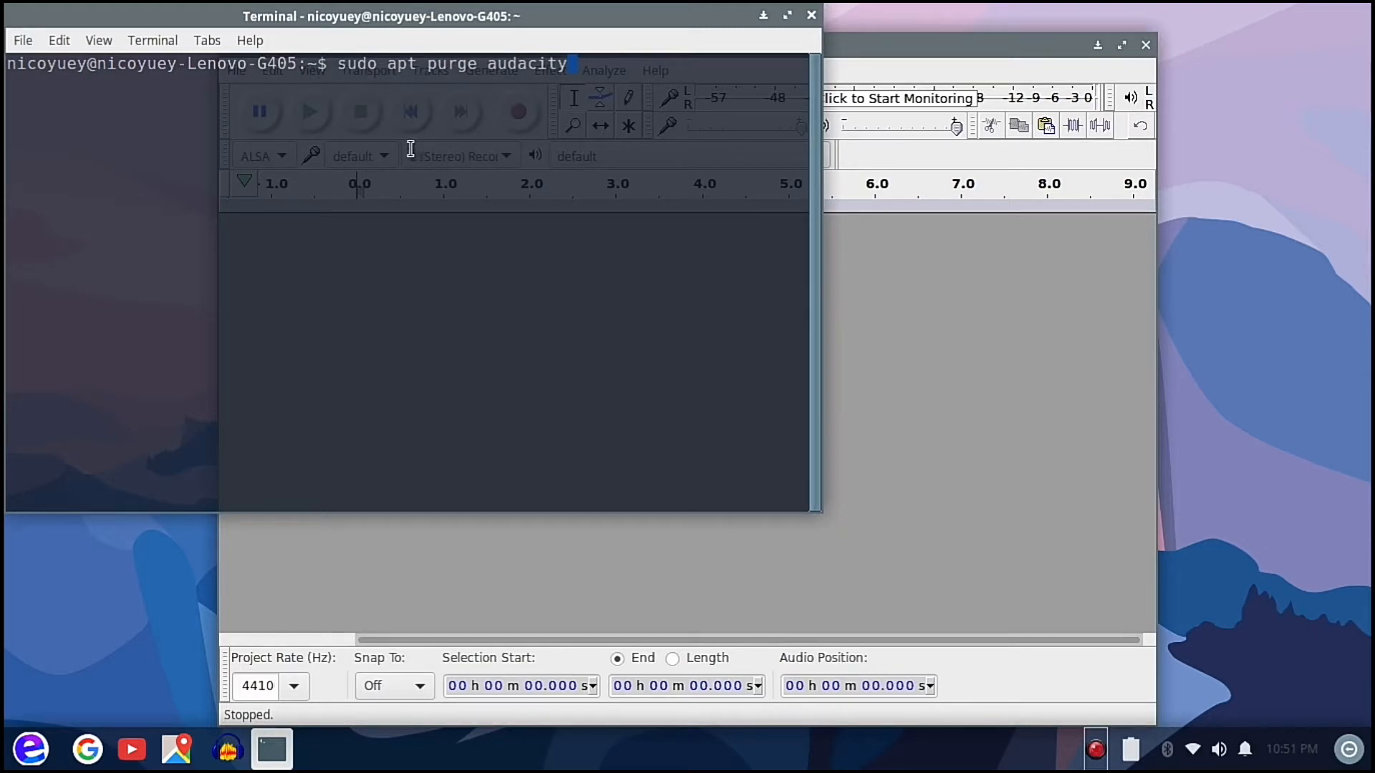
{"action": "mouse_move", "coordinate": [439, 106]}
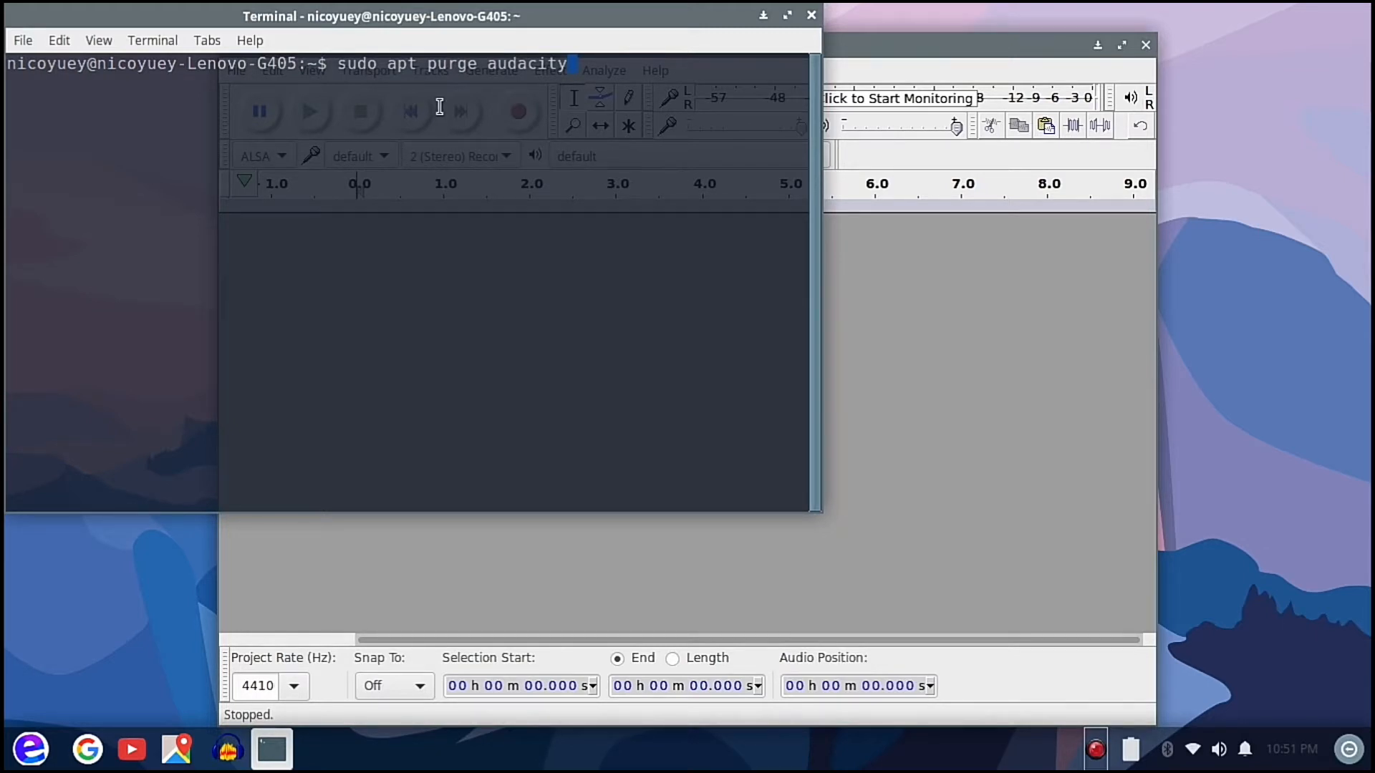
Run 'sudo apt purge audacity' with the sudo password, reaching the removal confirmation
{"action": "key", "text": "Return"}
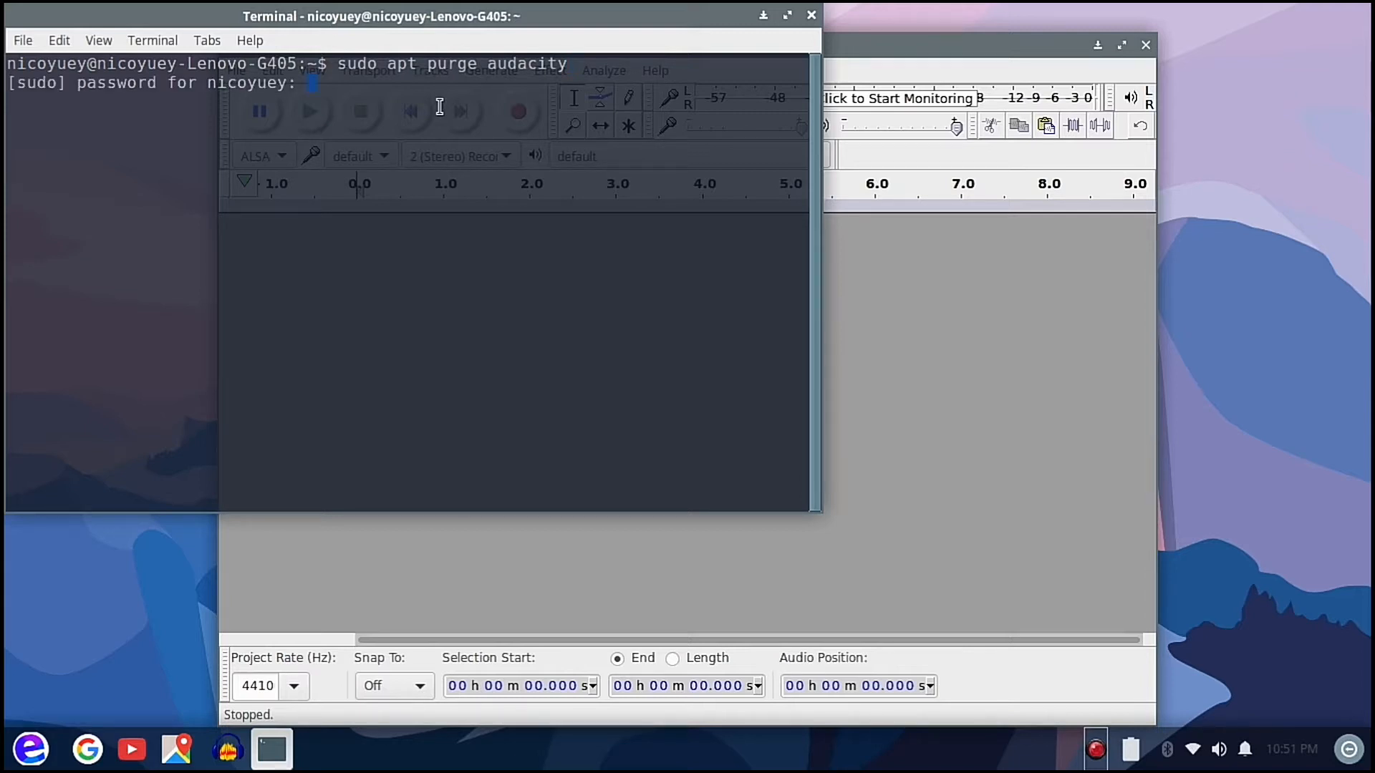
{"action": "key", "text": "Return"}
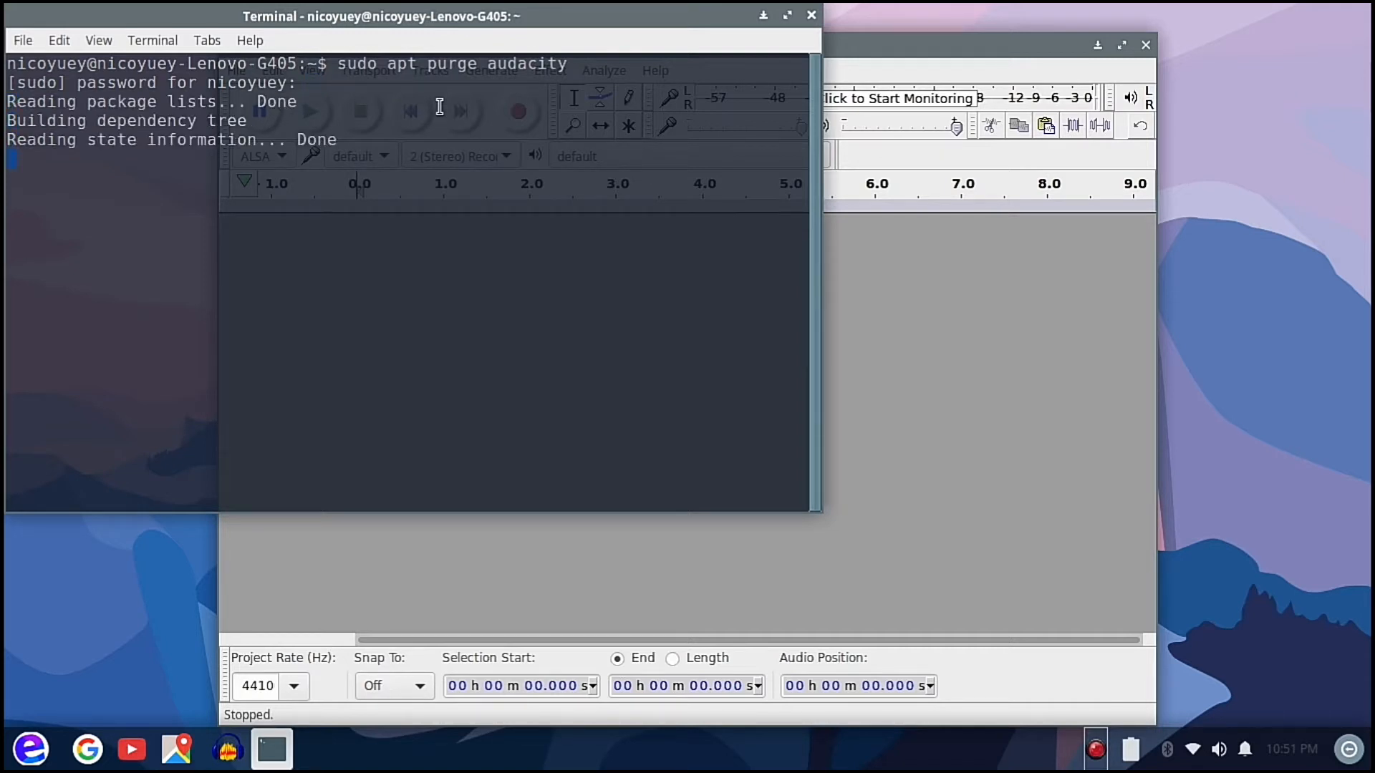
{"action": "key", "text": "Return"}
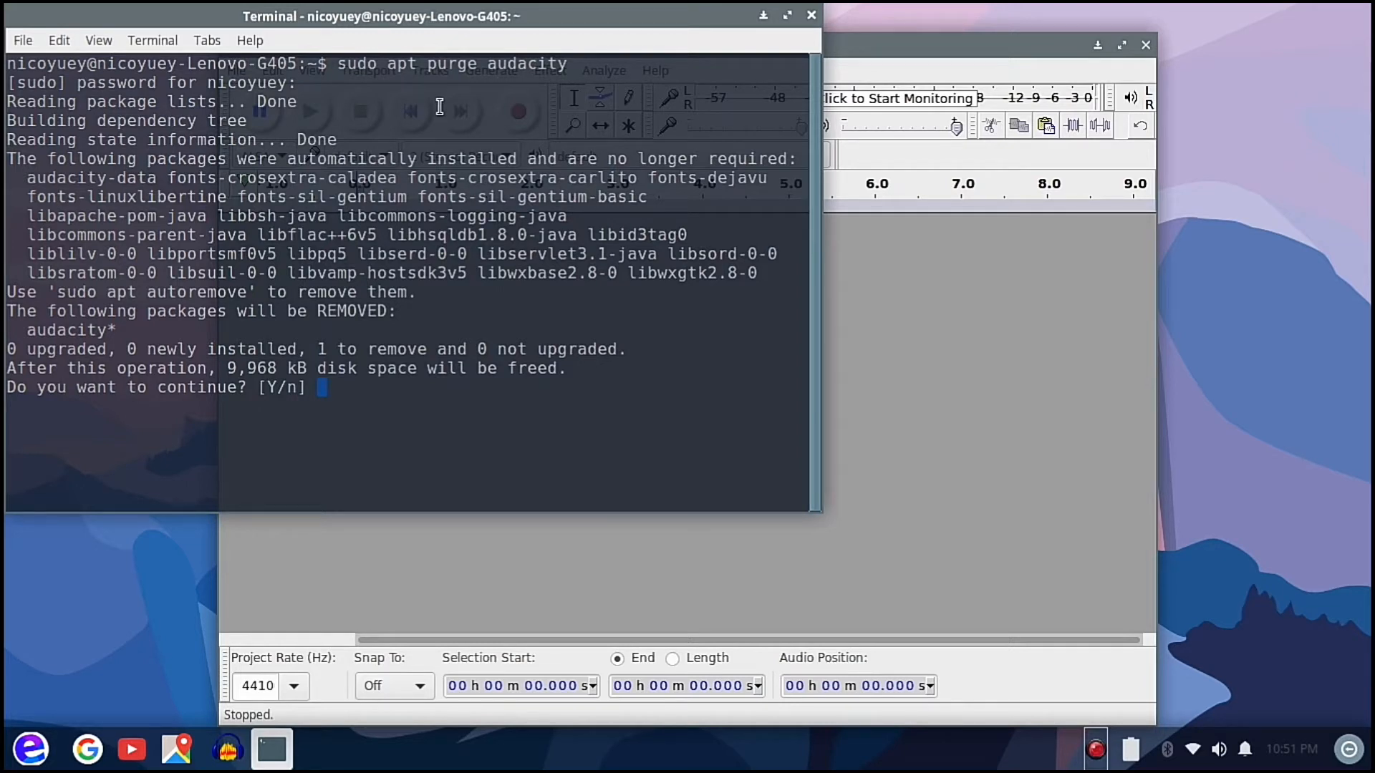
{"action": "mouse_move", "coordinate": [816, 171]}
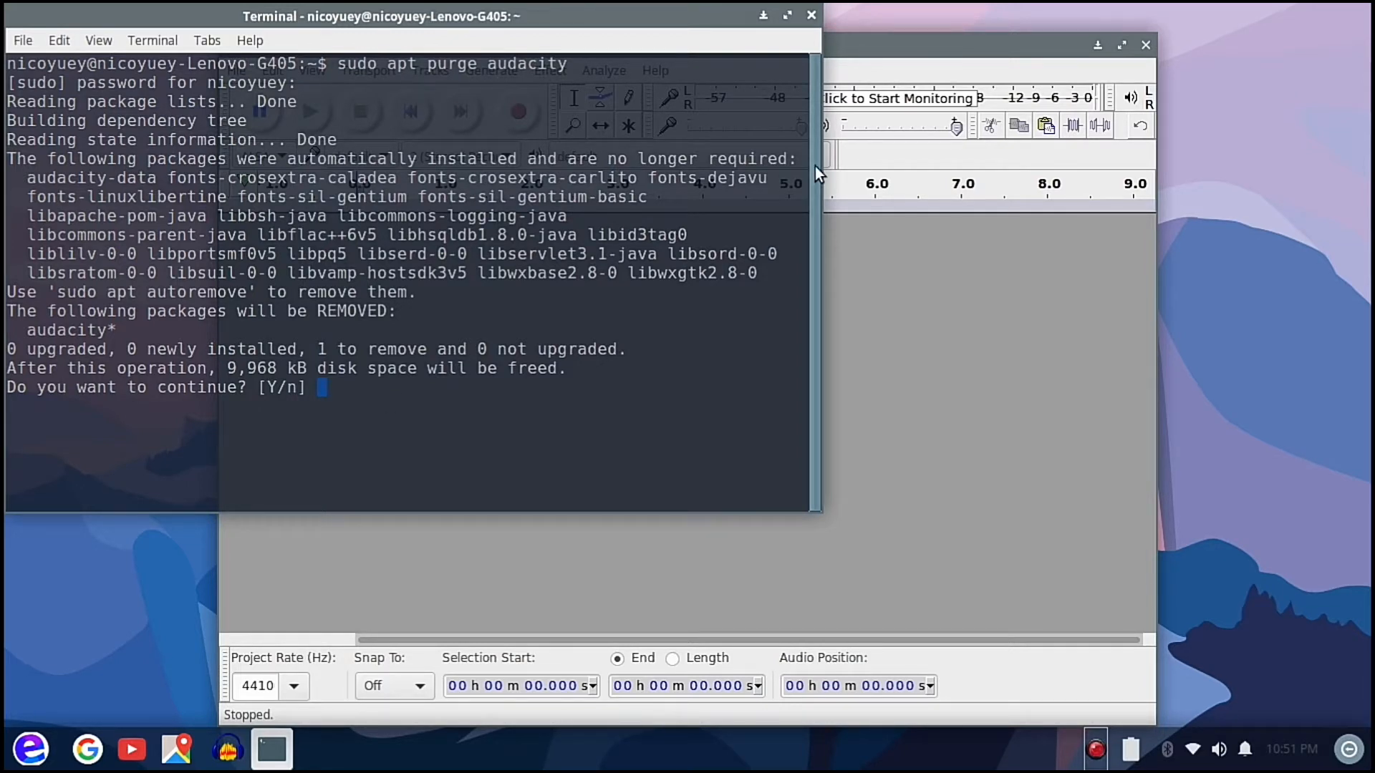
{"action": "mouse_move", "coordinate": [811, 16]}
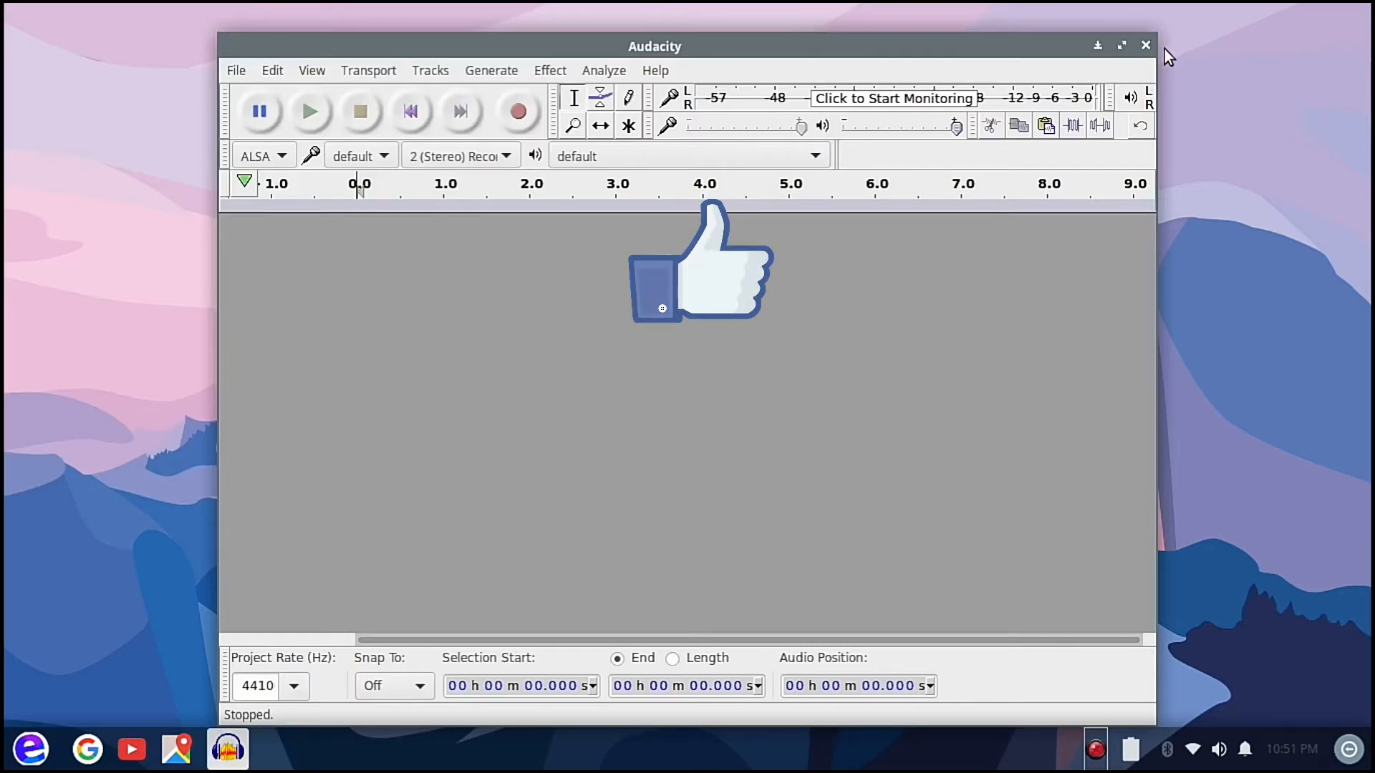
Close the Audacity window from its title bar, revealing the outro desktop
{"action": "left_click", "coordinate": [1145, 44]}
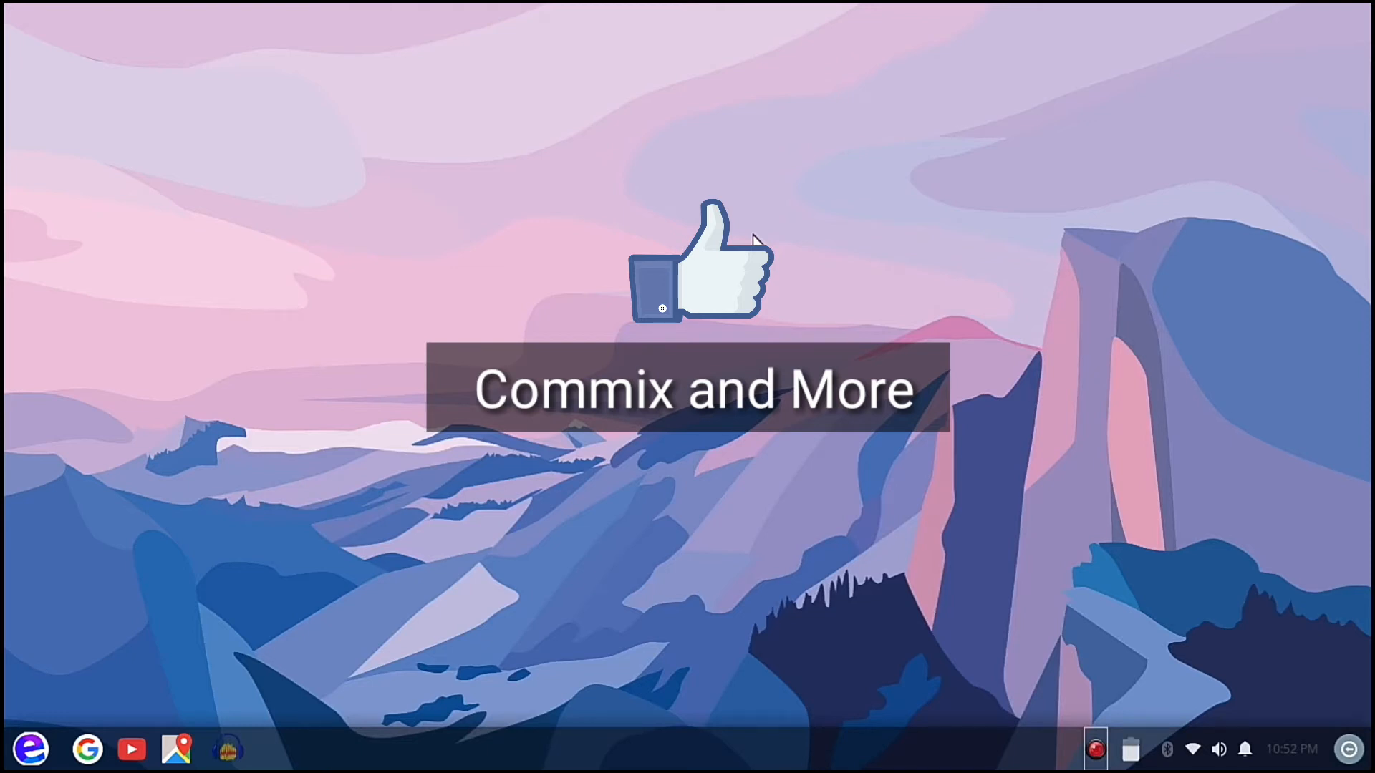
{"action": "mouse_move", "coordinate": [136, 542]}
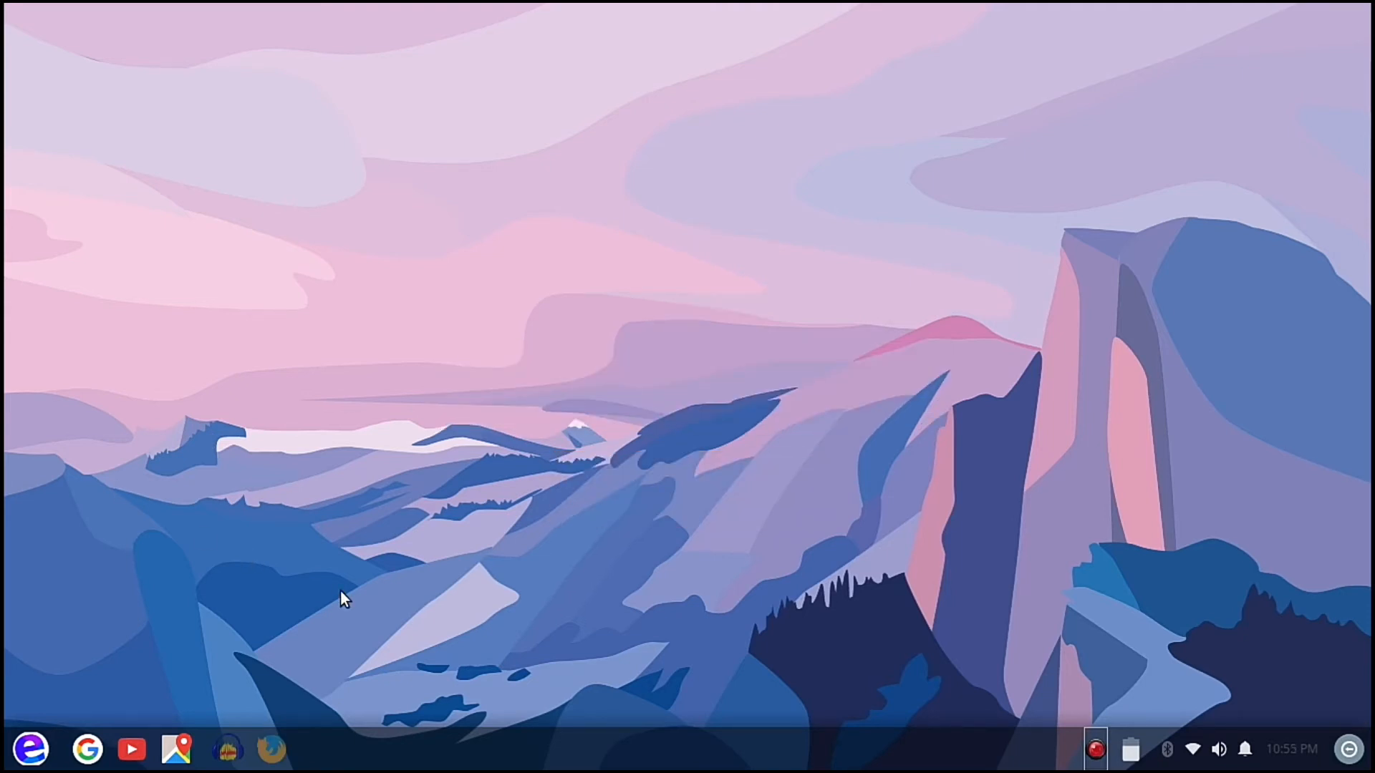
{"action": "mouse_move", "coordinate": [274, 676]}
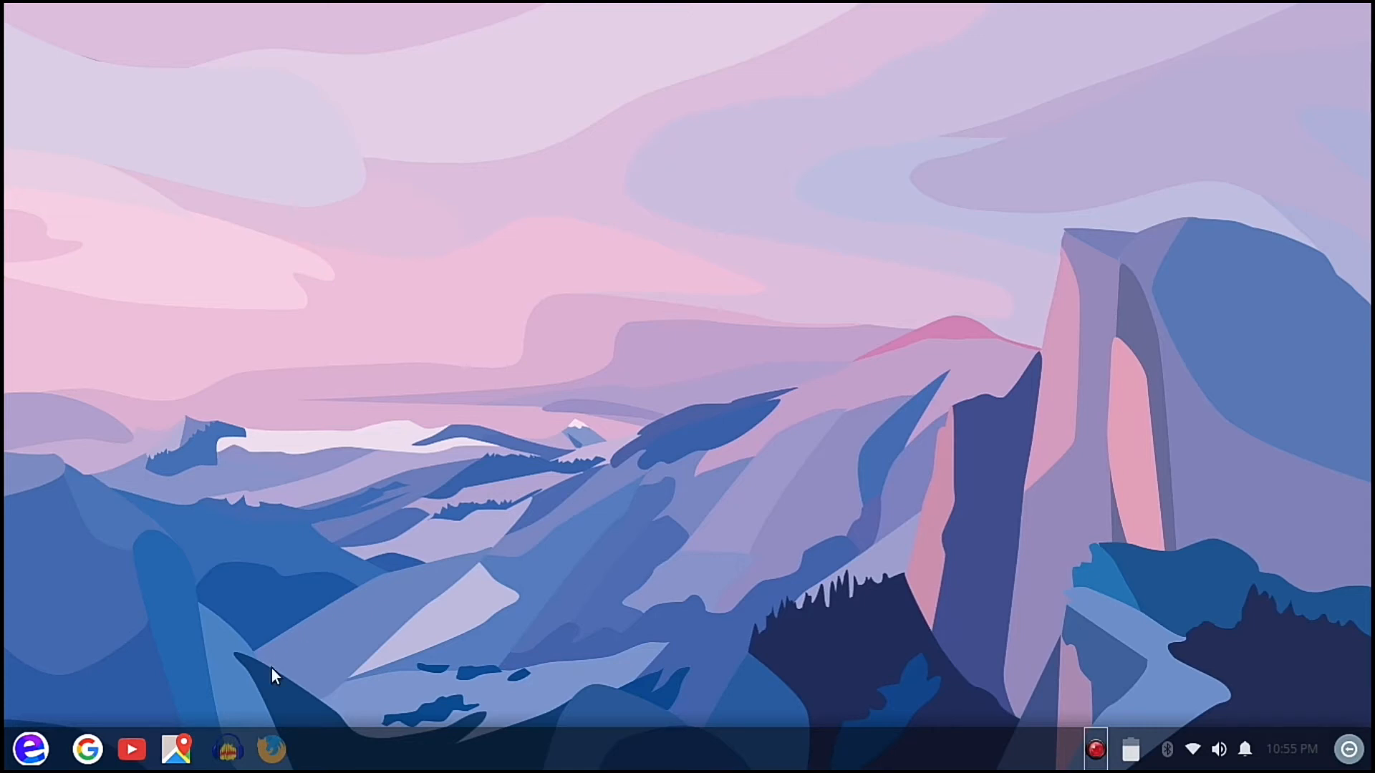
Bring up Firefox showing the subscribed TuxTips YouTube channel page
{"action": "left_click", "coordinate": [271, 750]}
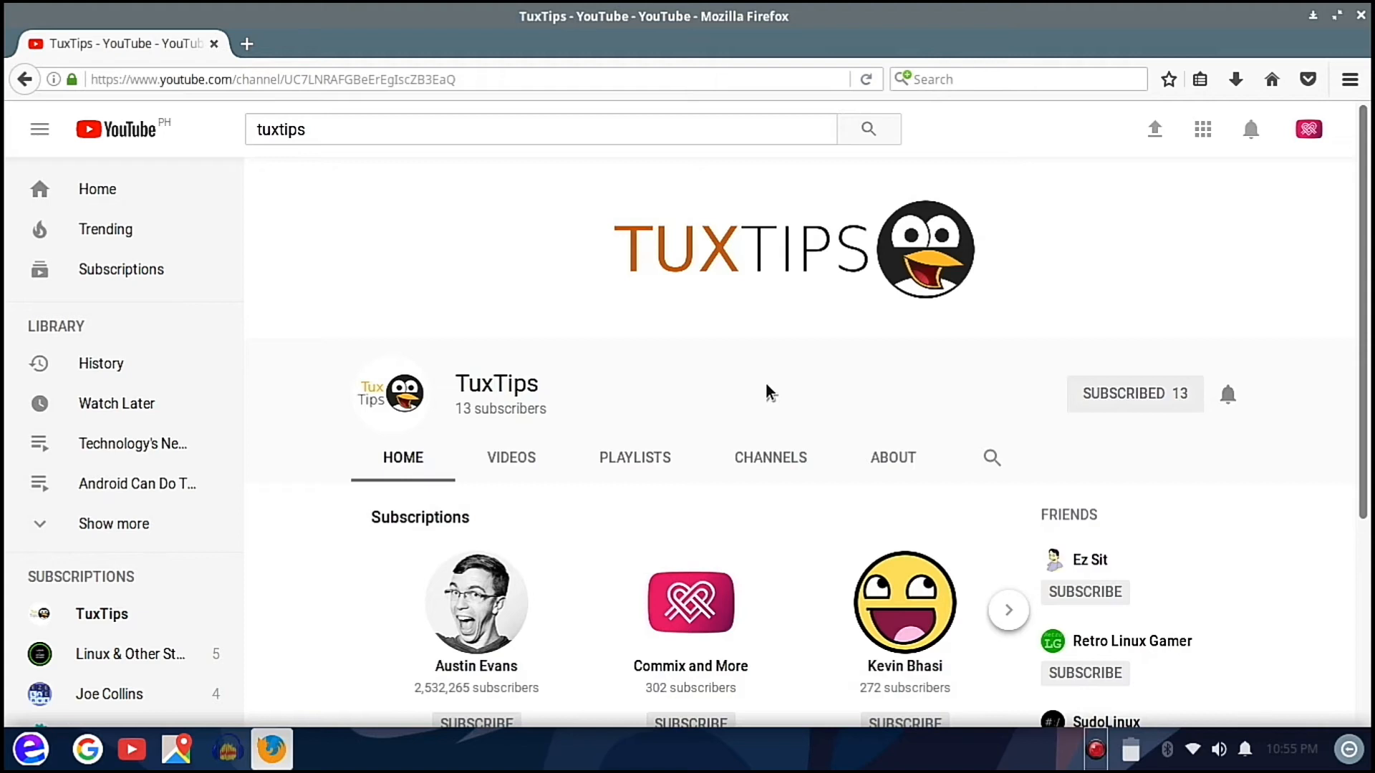
{"action": "mouse_move", "coordinate": [891, 360]}
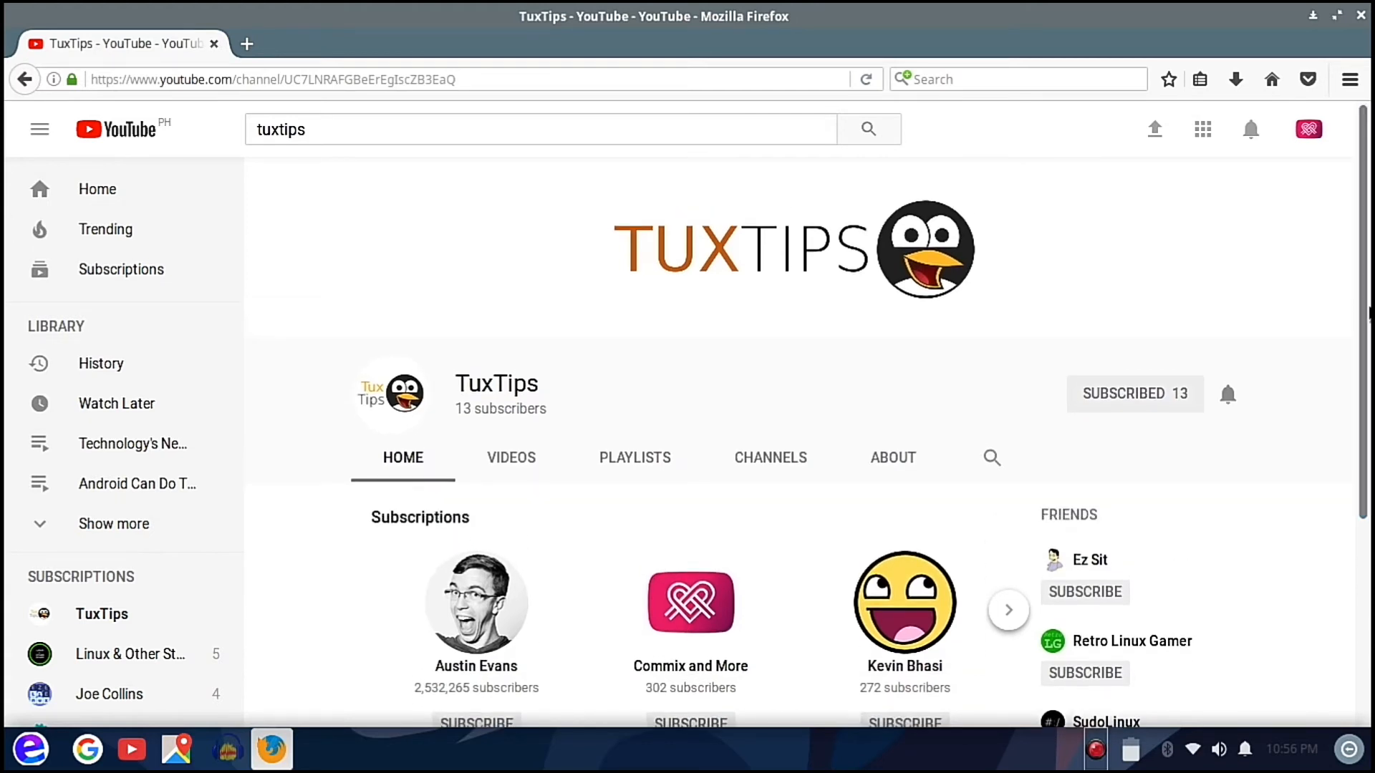
{"action": "mouse_move", "coordinate": [975, 365]}
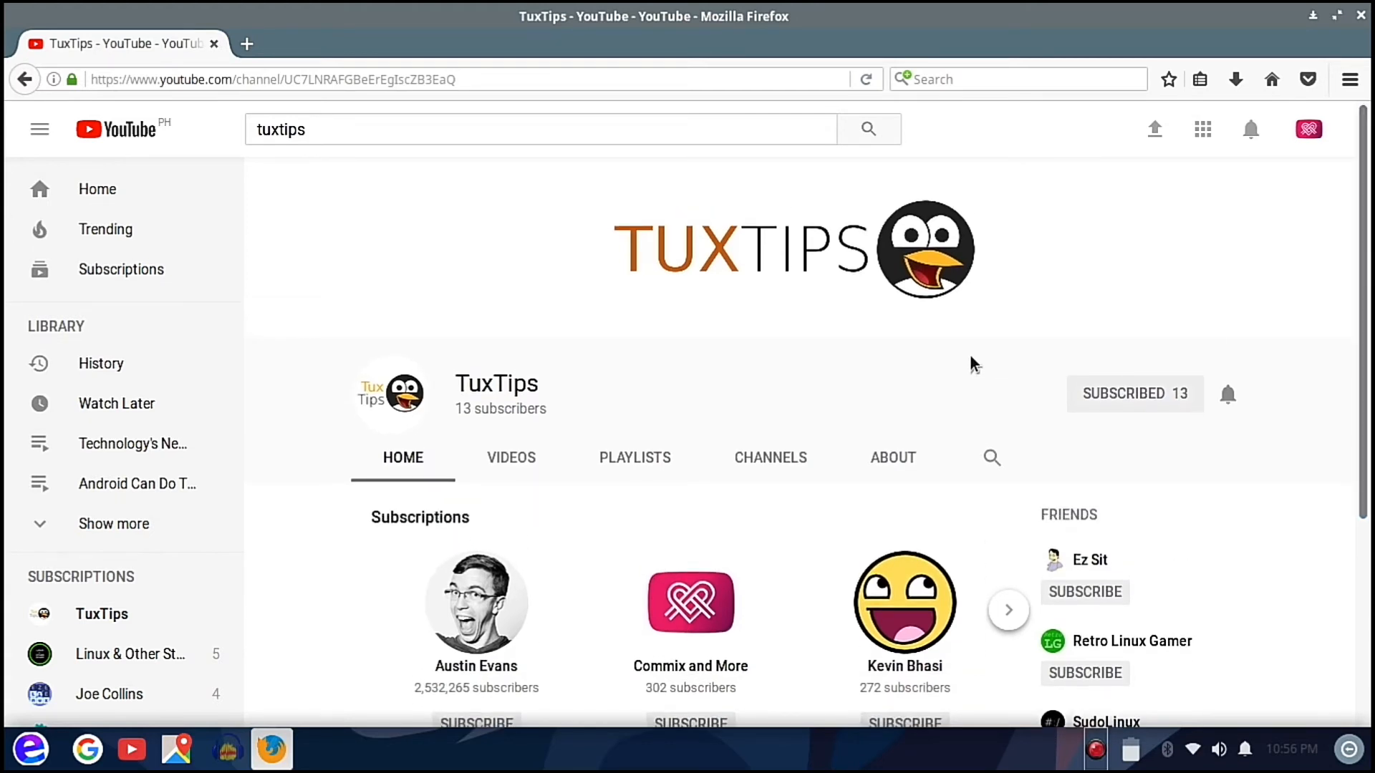
{"action": "mouse_move", "coordinate": [1058, 433]}
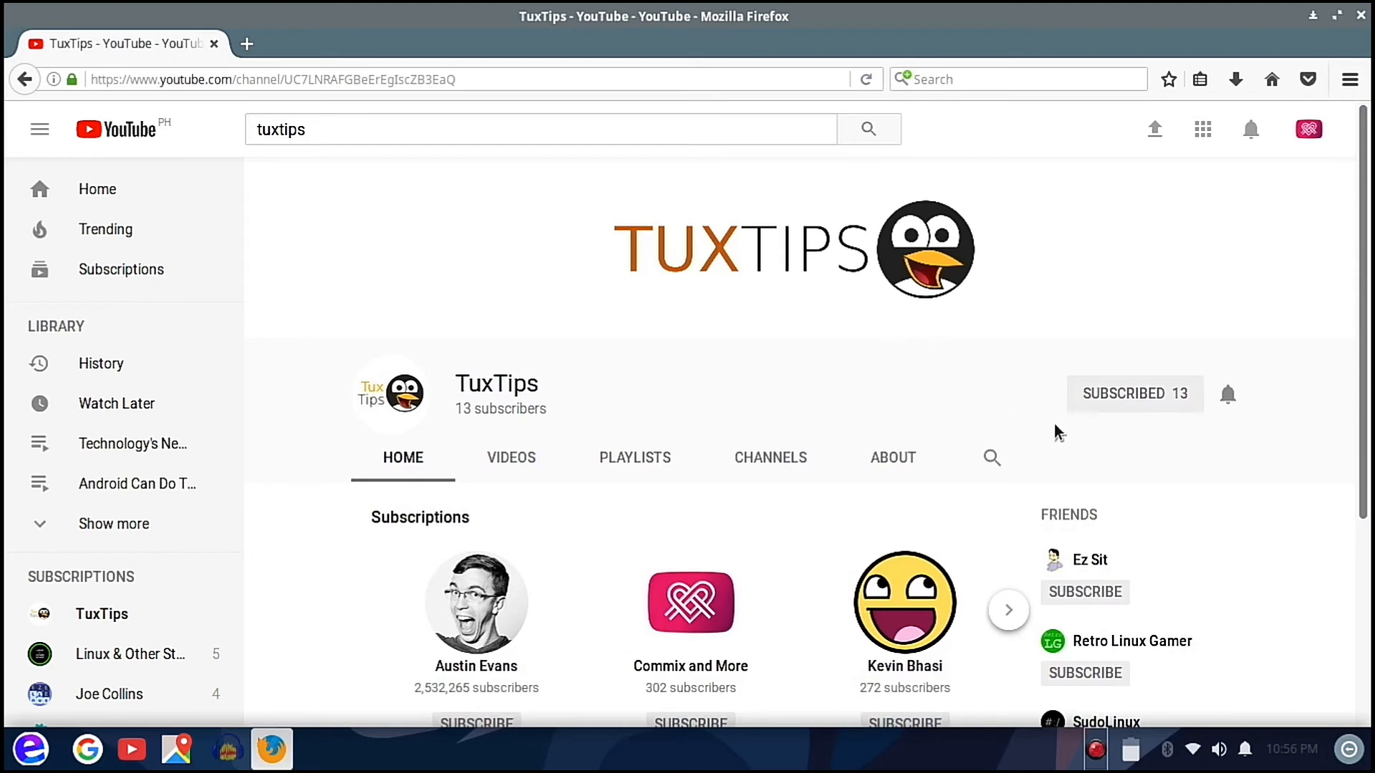
{"action": "mouse_move", "coordinate": [1024, 368]}
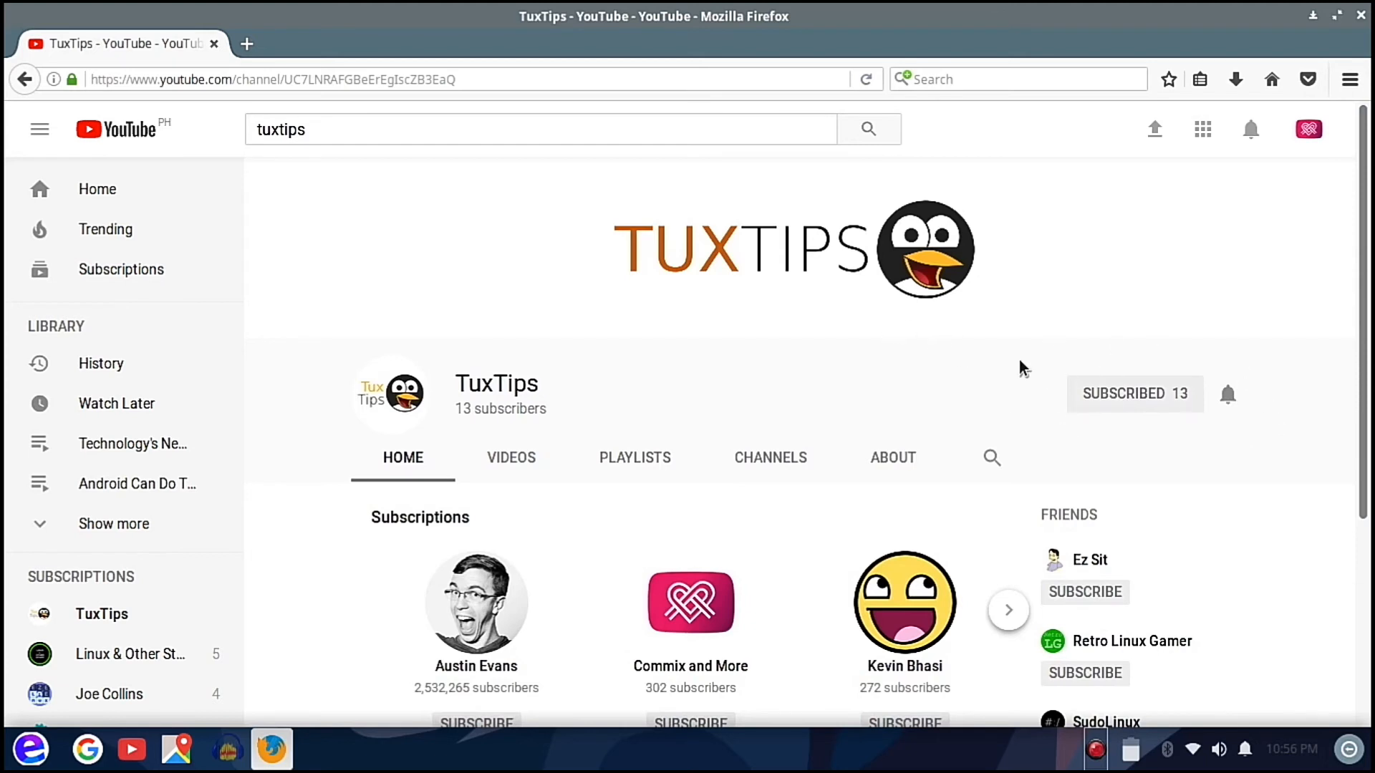
{"action": "mouse_move", "coordinate": [1198, 298]}
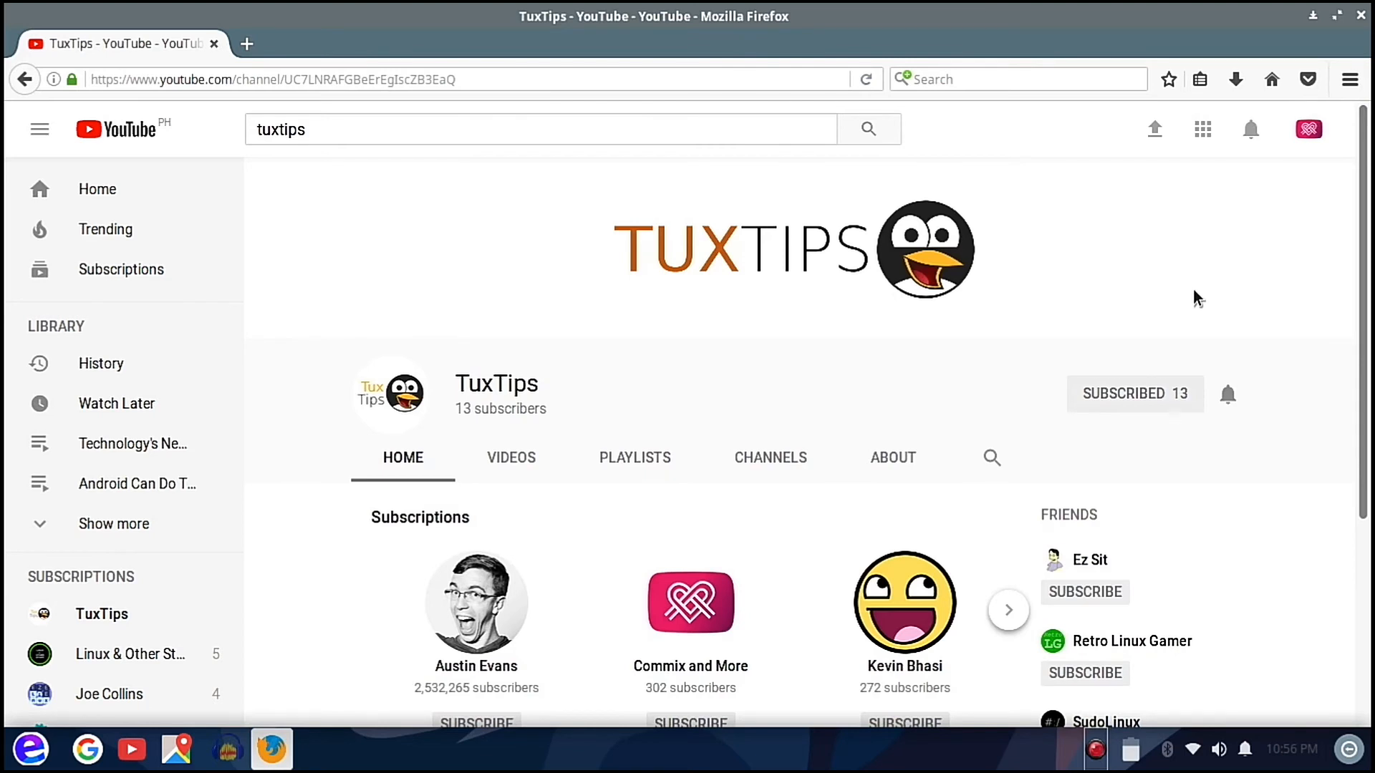
{"action": "mouse_move", "coordinate": [730, 327]}
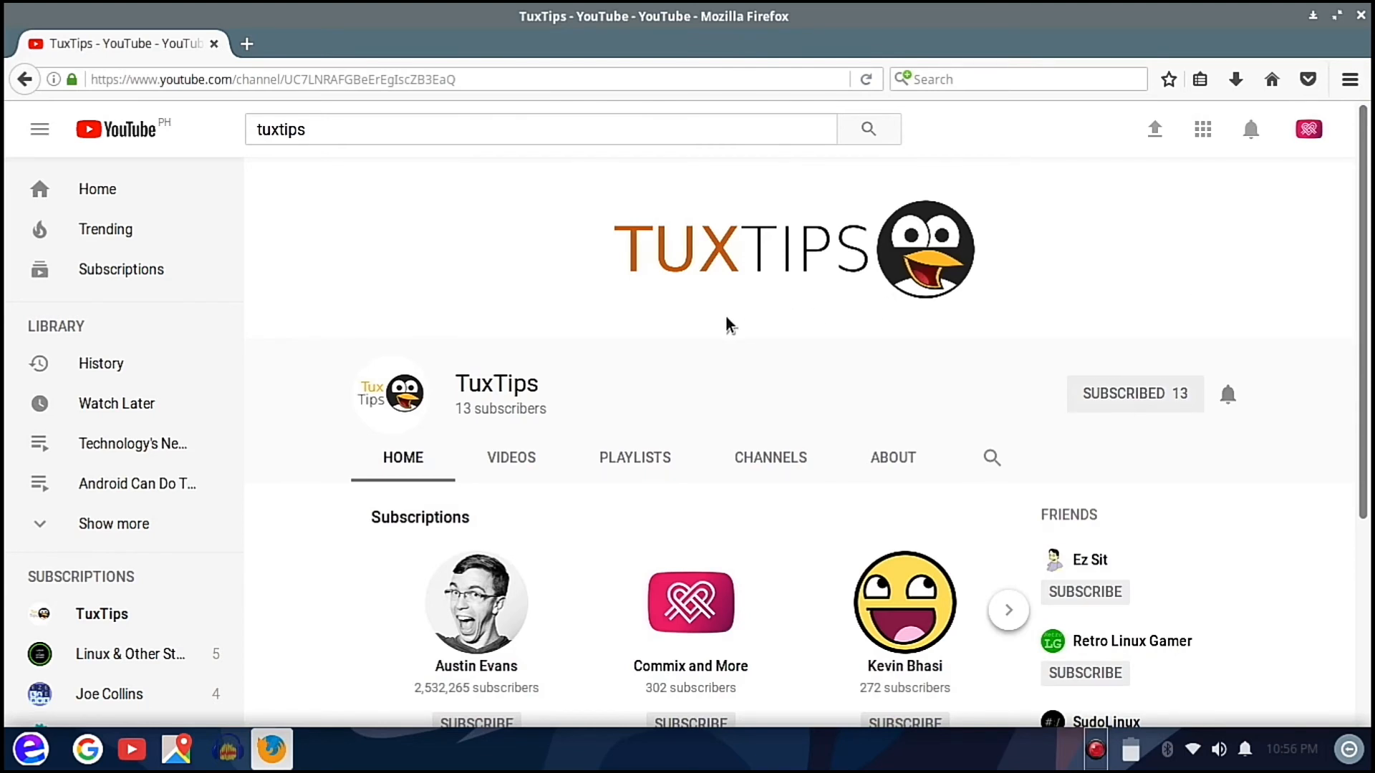
{"action": "mouse_move", "coordinate": [719, 169]}
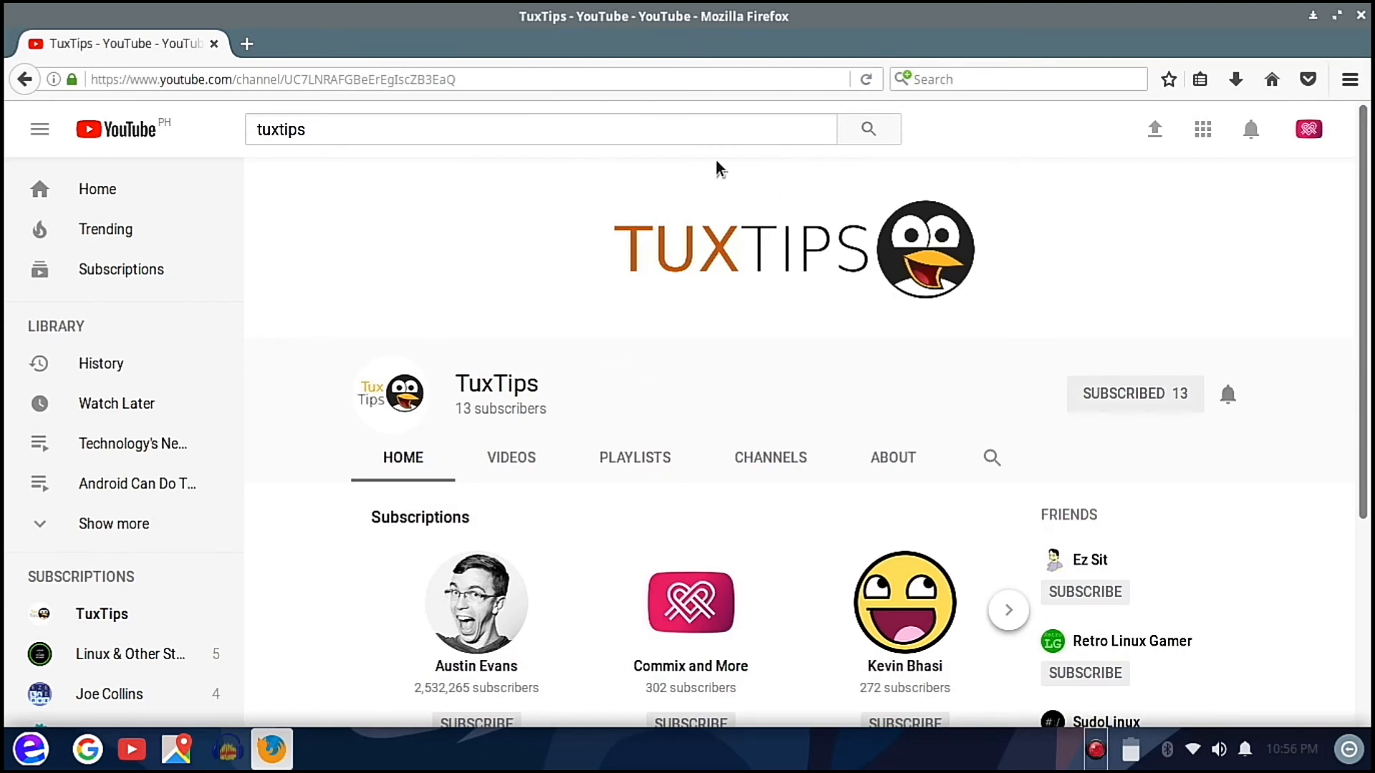
{"action": "mouse_move", "coordinate": [886, 317]}
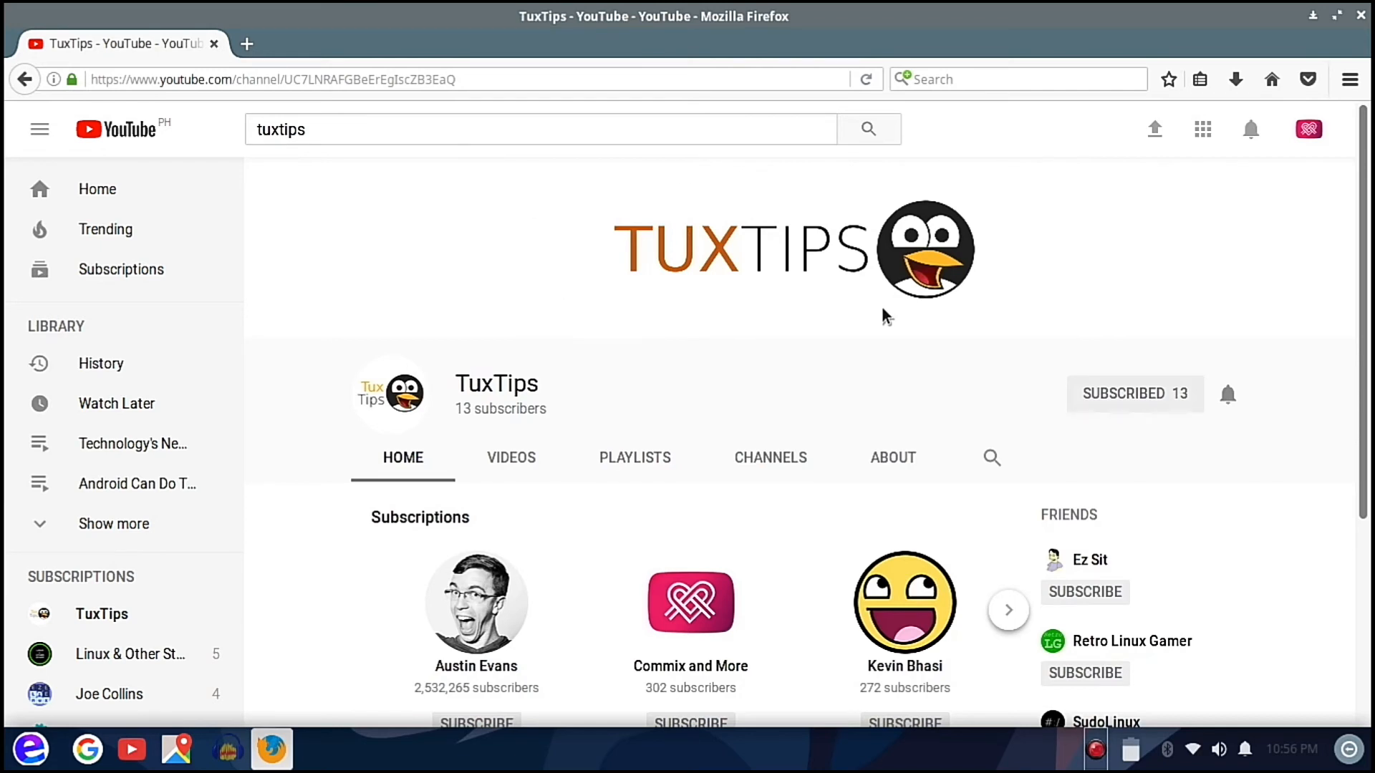
{"action": "mouse_move", "coordinate": [622, 285]}
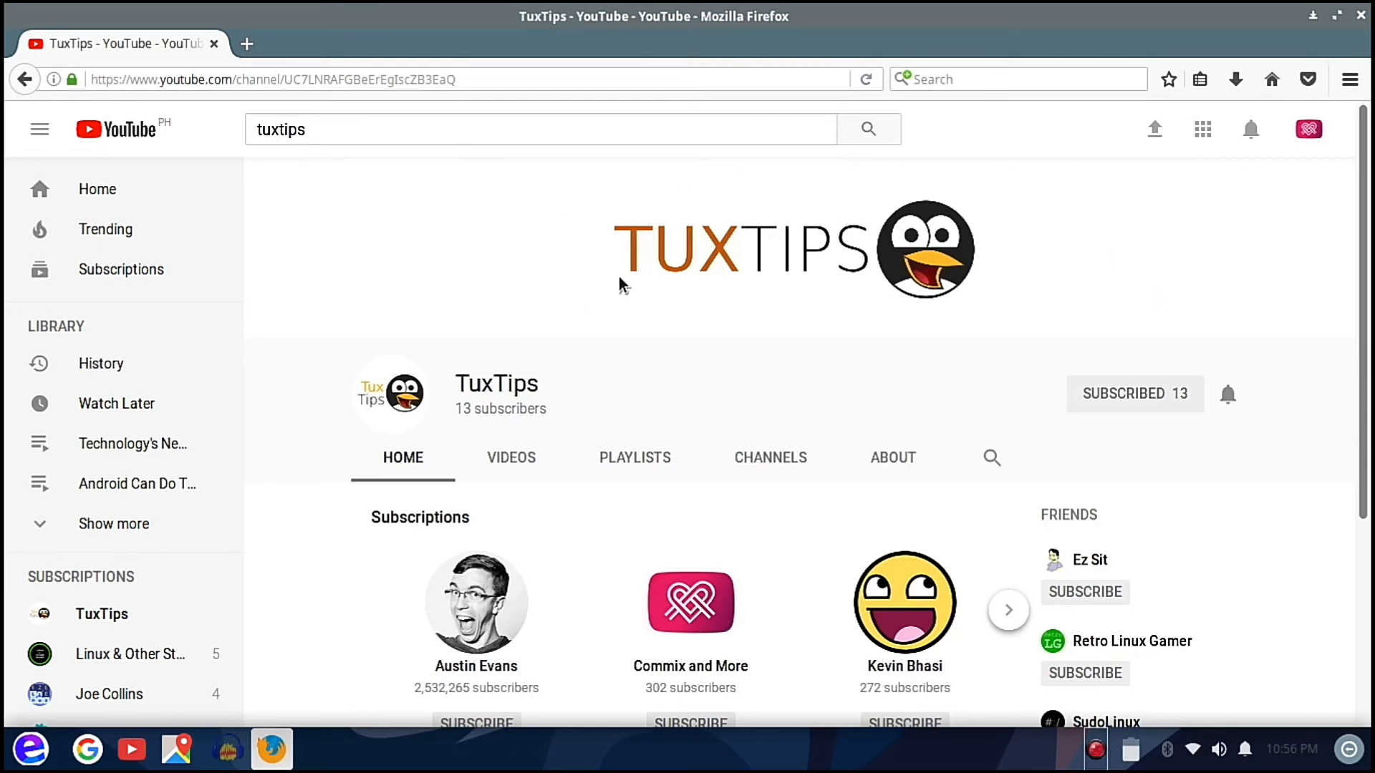
{"action": "mouse_move", "coordinate": [756, 340]}
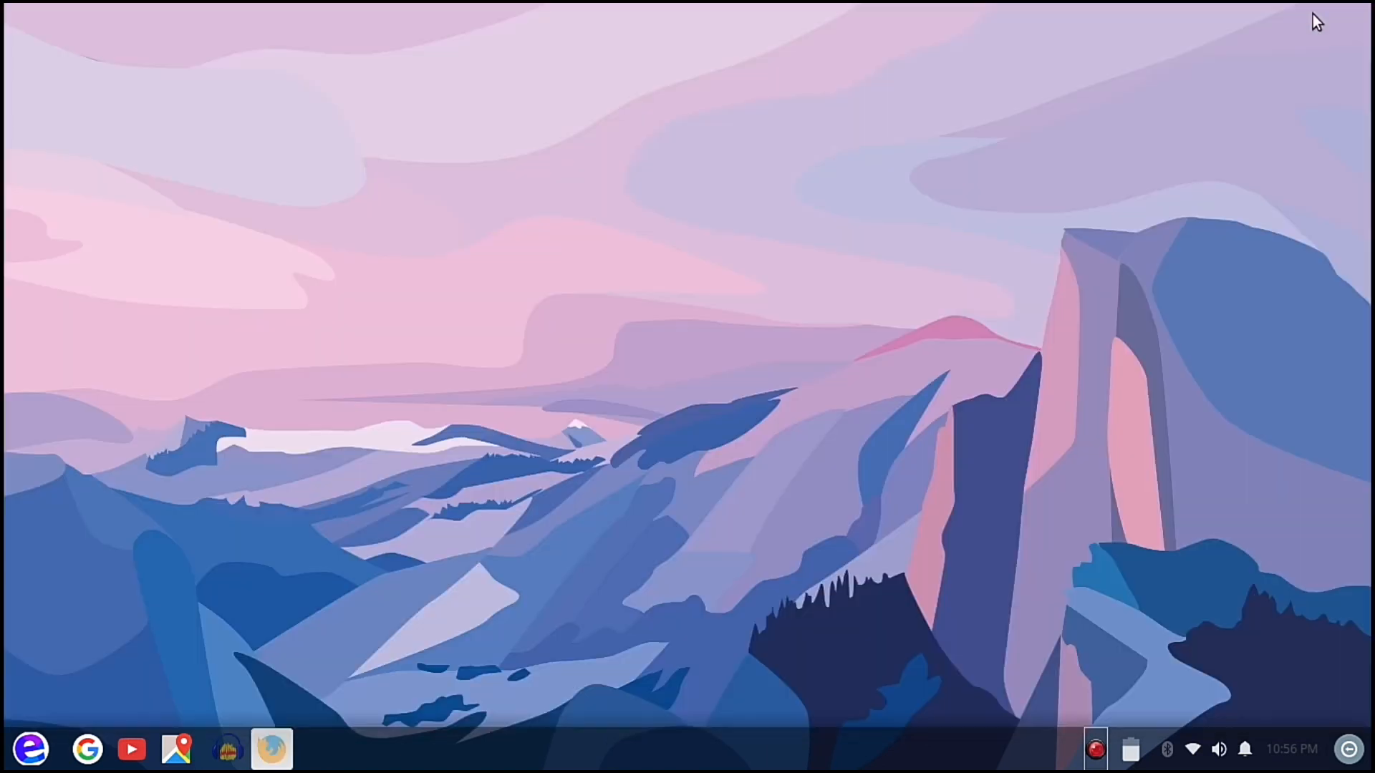
{"action": "mouse_move", "coordinate": [593, 274]}
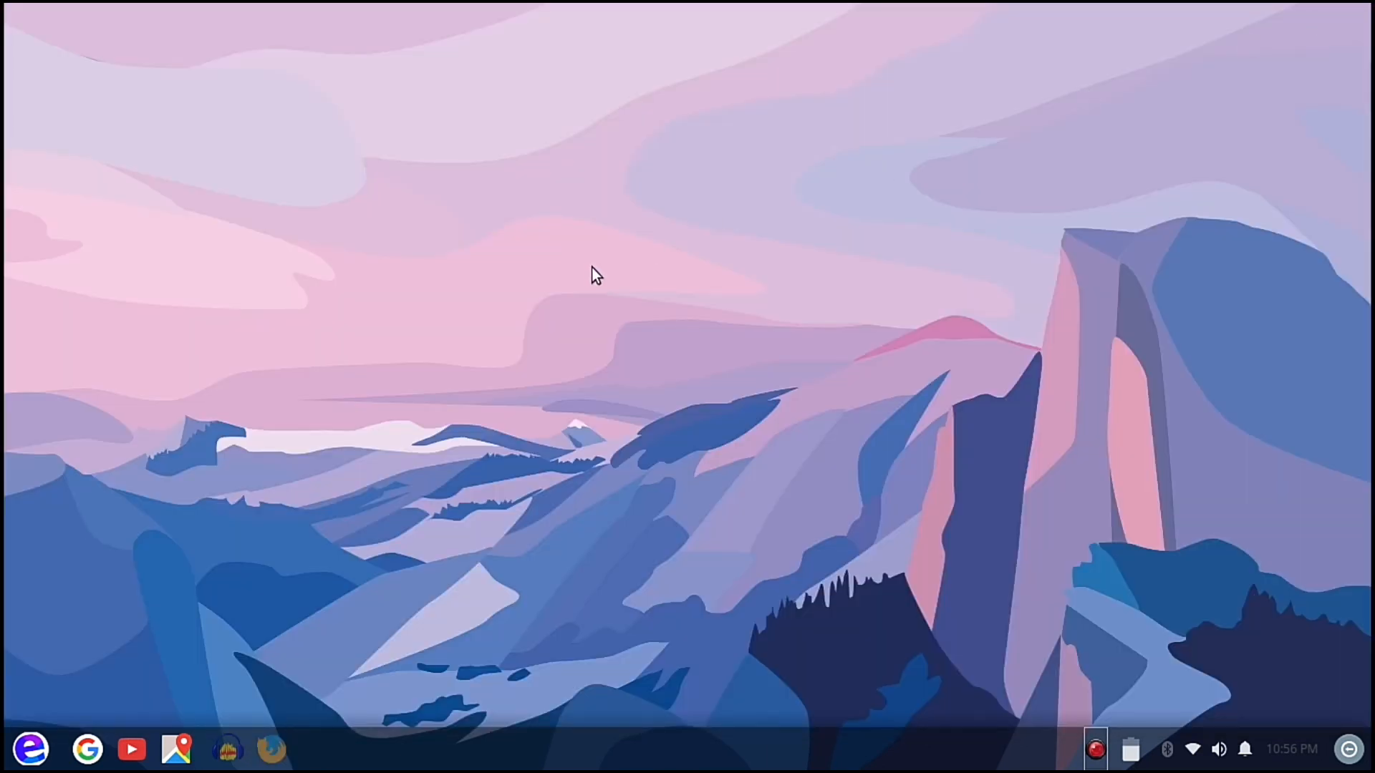